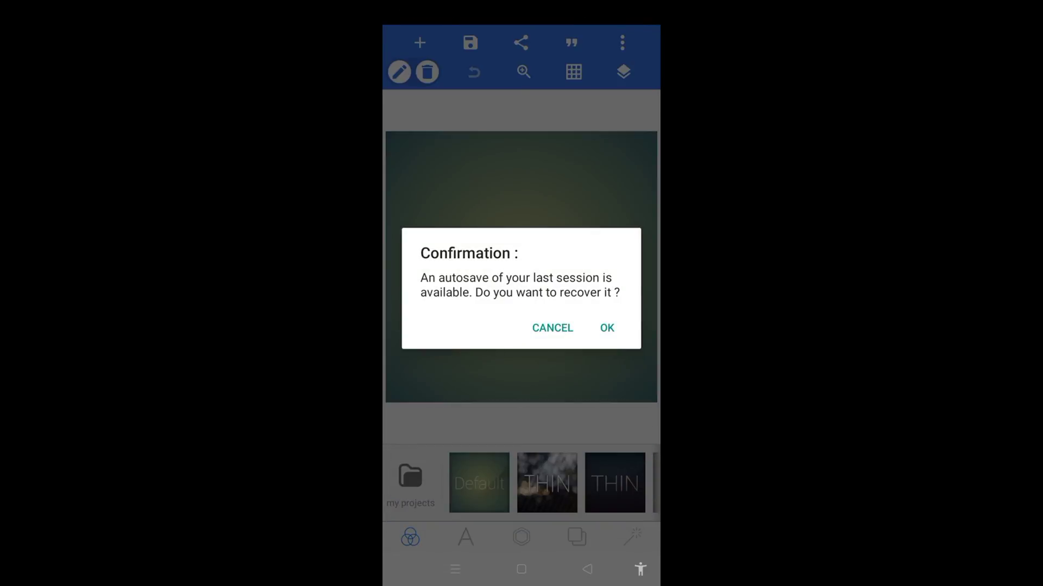
Decline autosave recovery and resize the canvas to the 2120x1192 Google Plus cover preset
left_click(605, 328)
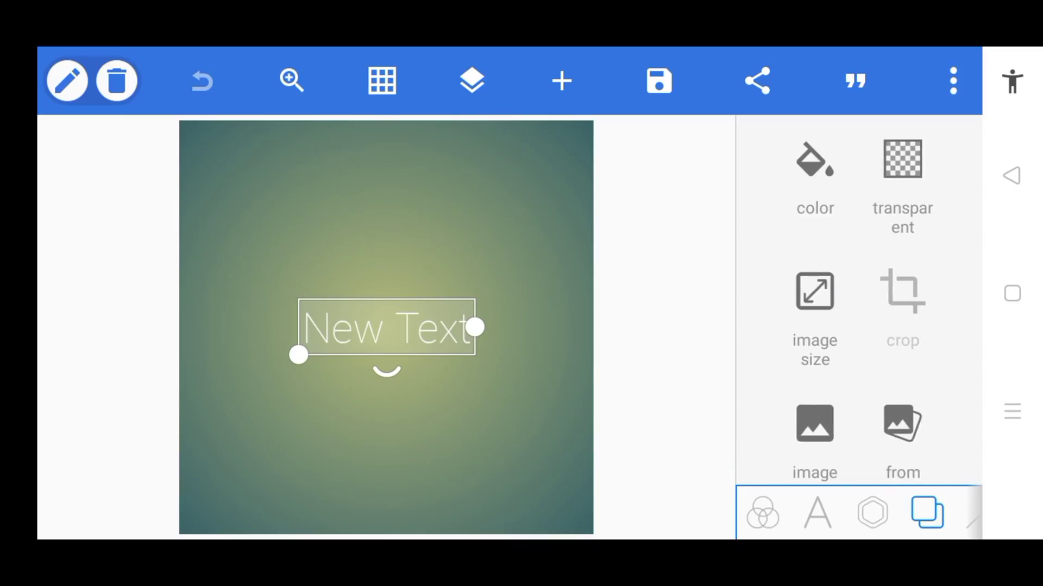
left_click(813, 307)
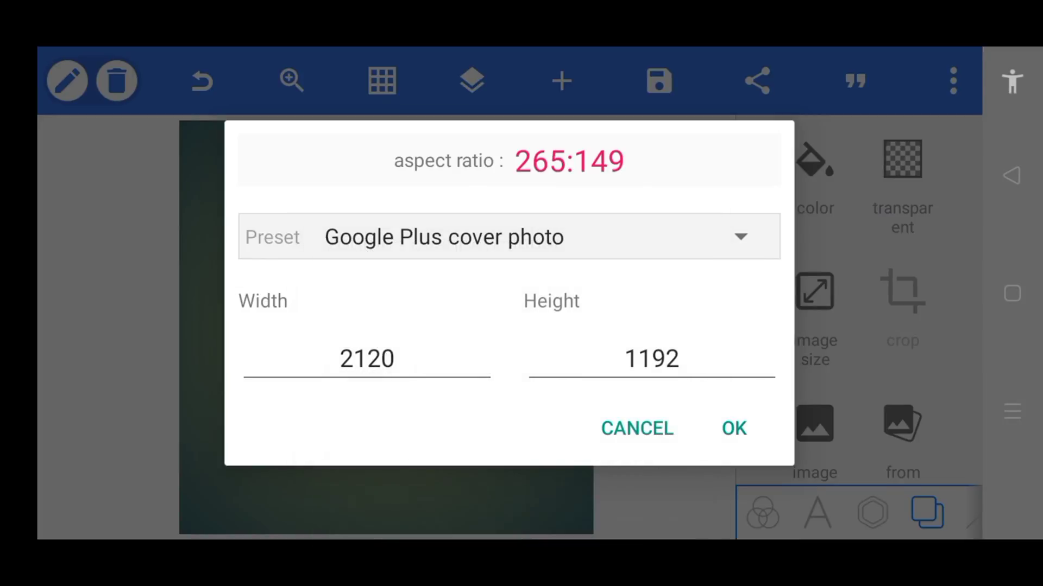
left_click(732, 428)
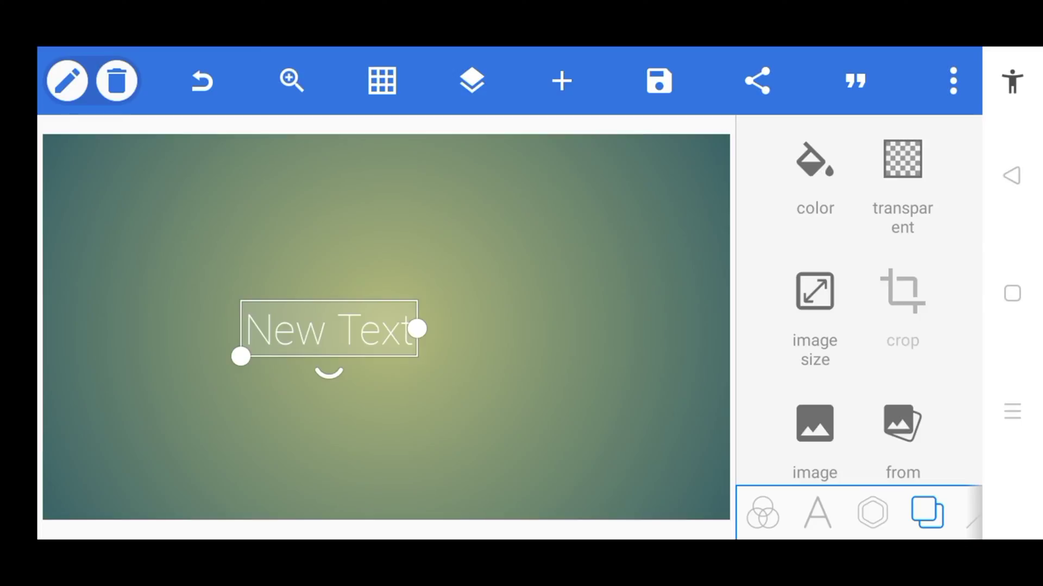
Add a black-filled circle, then a smaller white circle on top to form a black ring
left_click(116, 80)
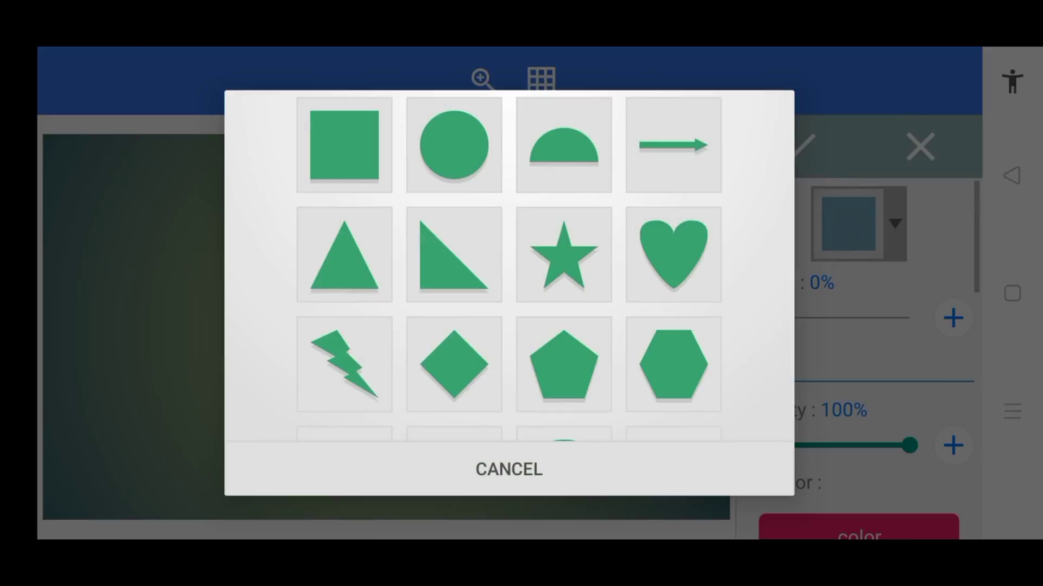
left_click(453, 144)
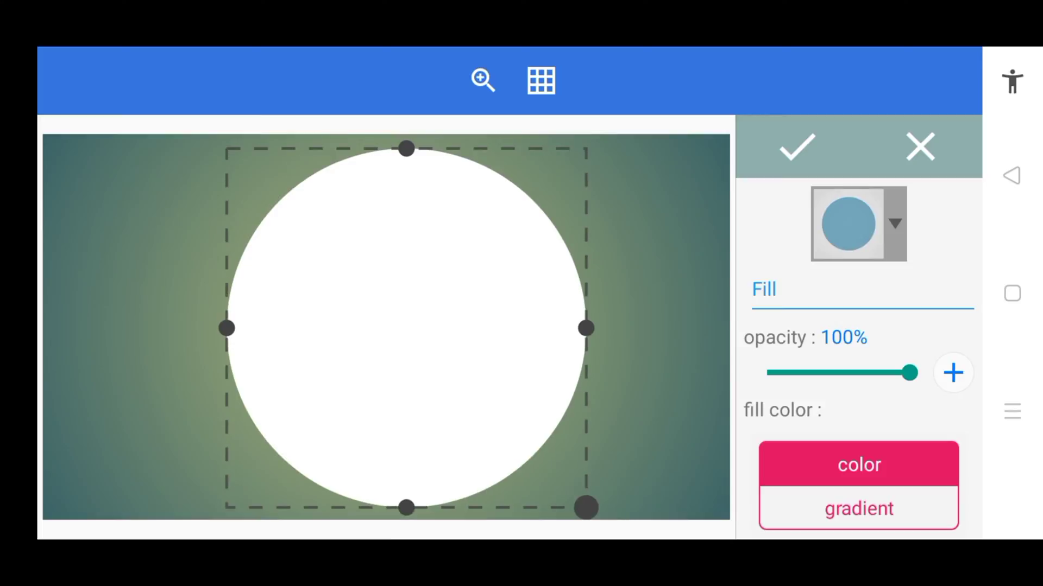
scroll("down", 3)
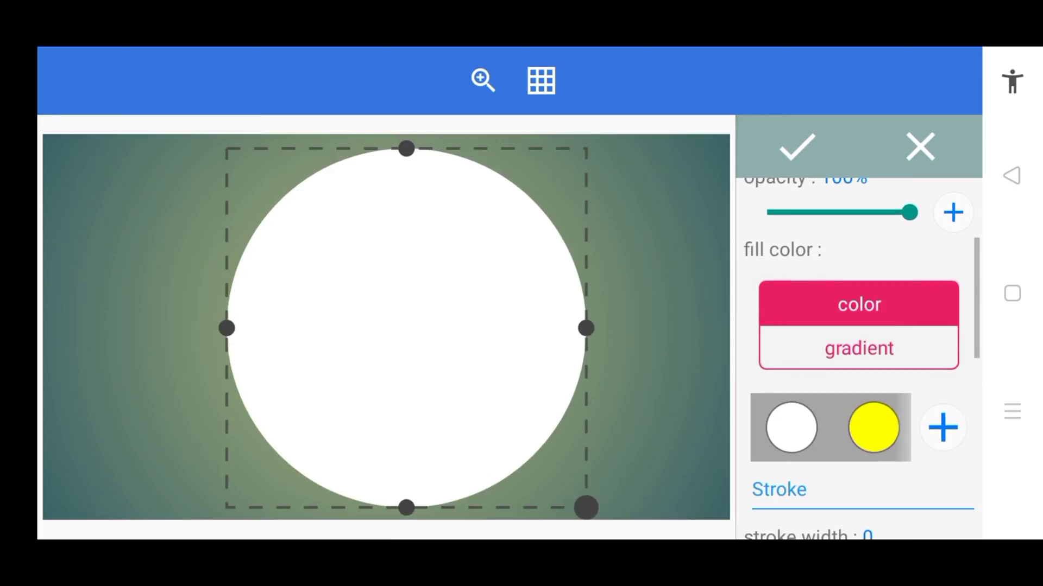
left_click(873, 428)
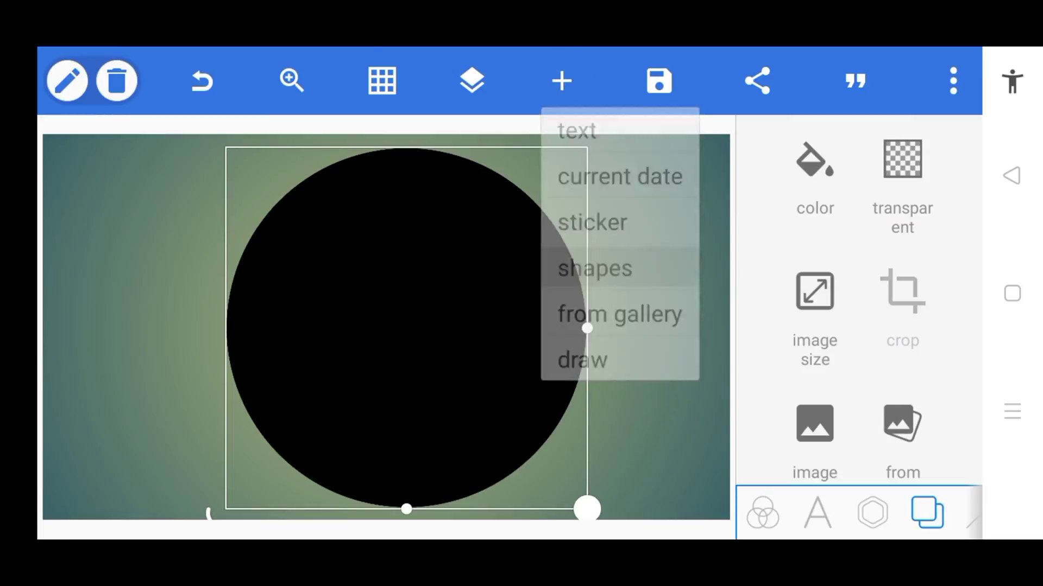
left_click(593, 269)
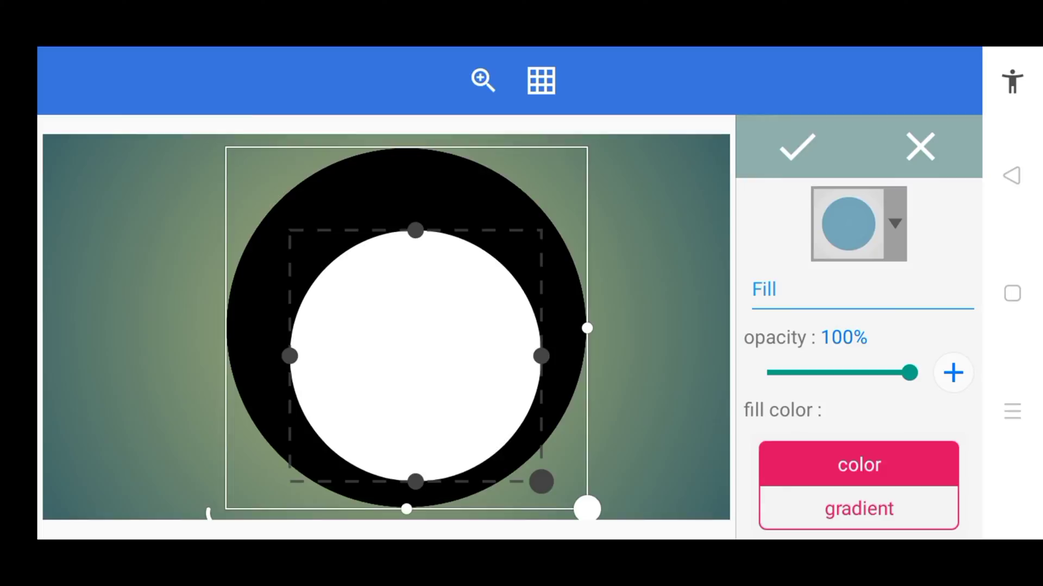
left_click(793, 146)
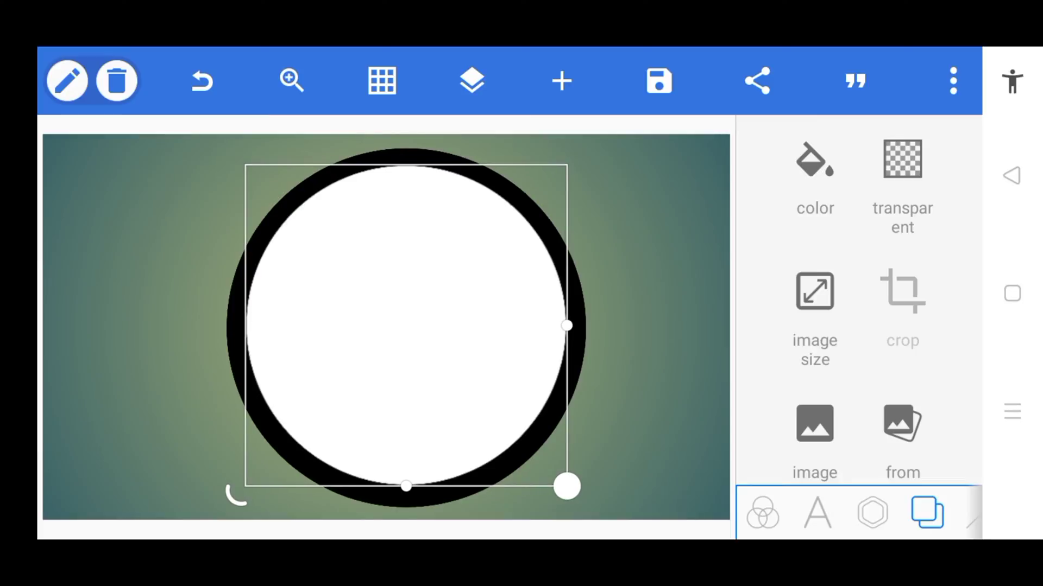
Add a new text object reading MW
left_click(560, 81)
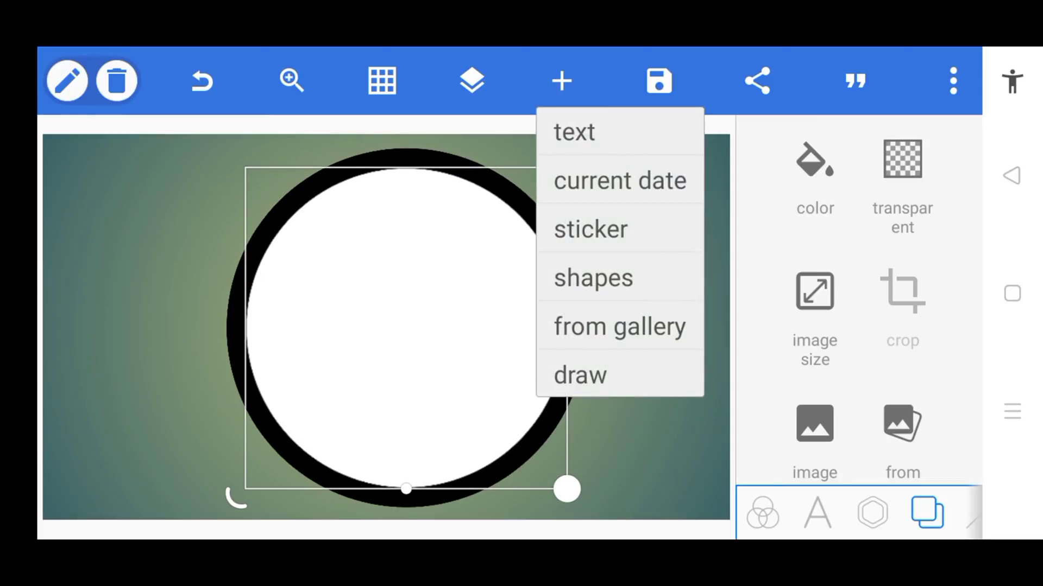
left_click(573, 131)
type("MW")
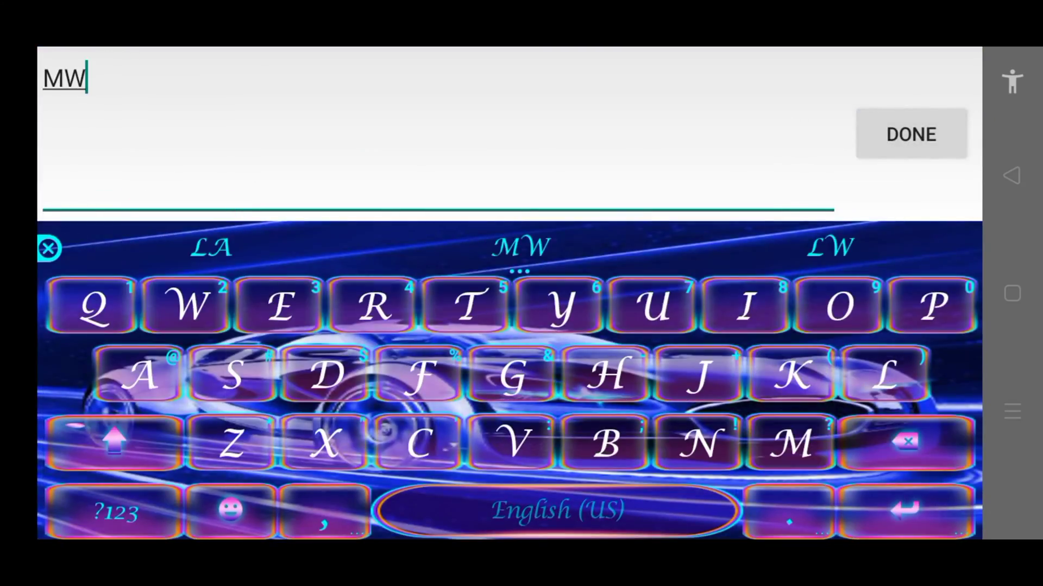
left_click(910, 133)
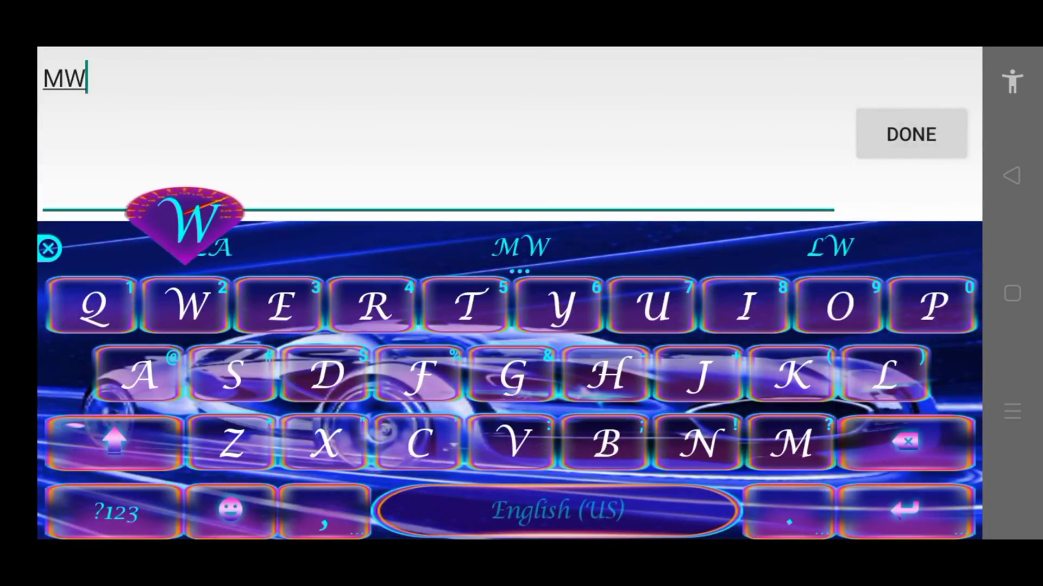
left_click(910, 134)
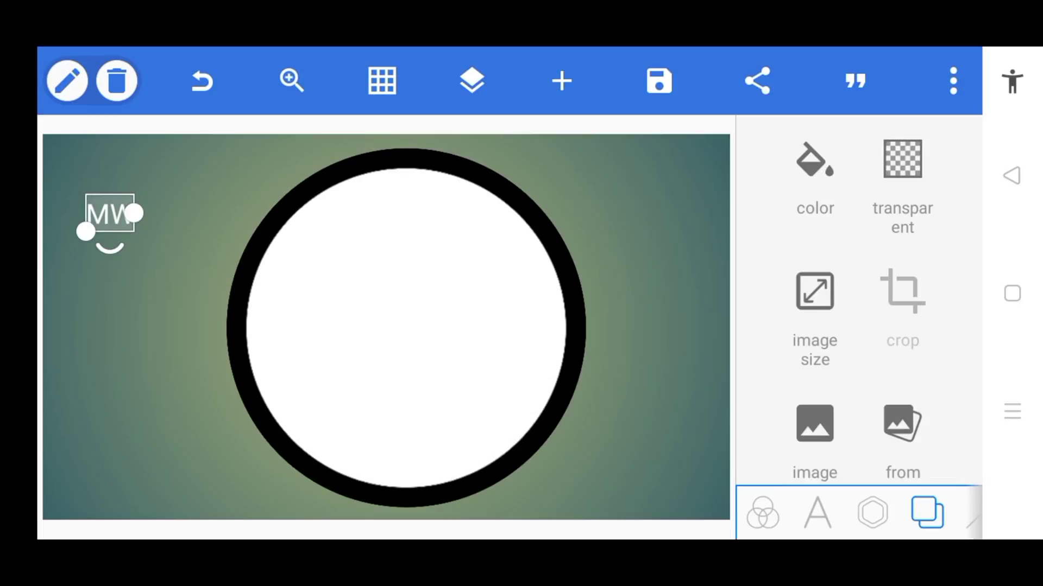
Enlarge the MW text so it fills the inside of the ring
left_click(817, 511)
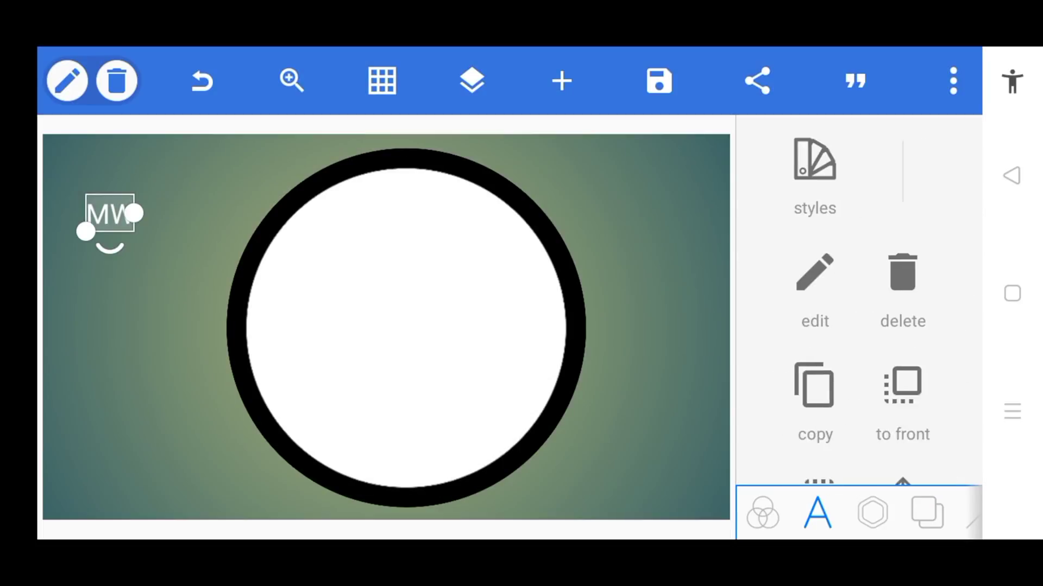
scroll("down", 3)
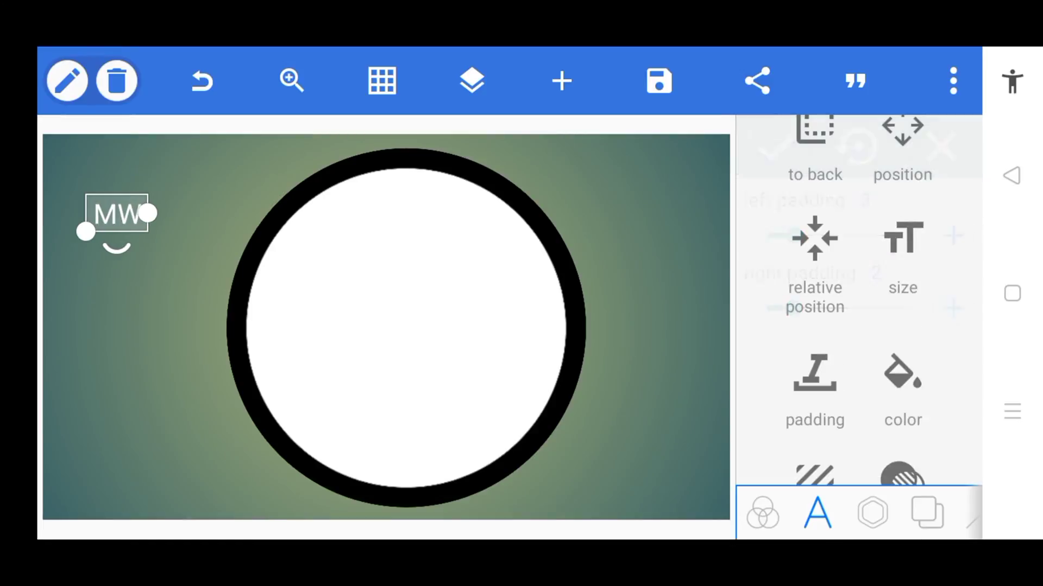
left_click(901, 253)
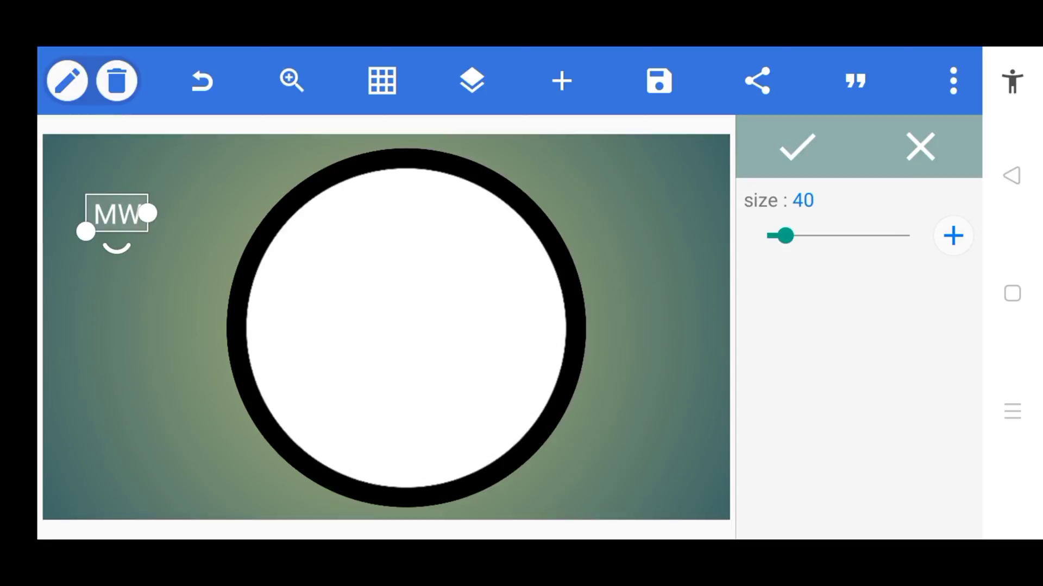
left_click(953, 235)
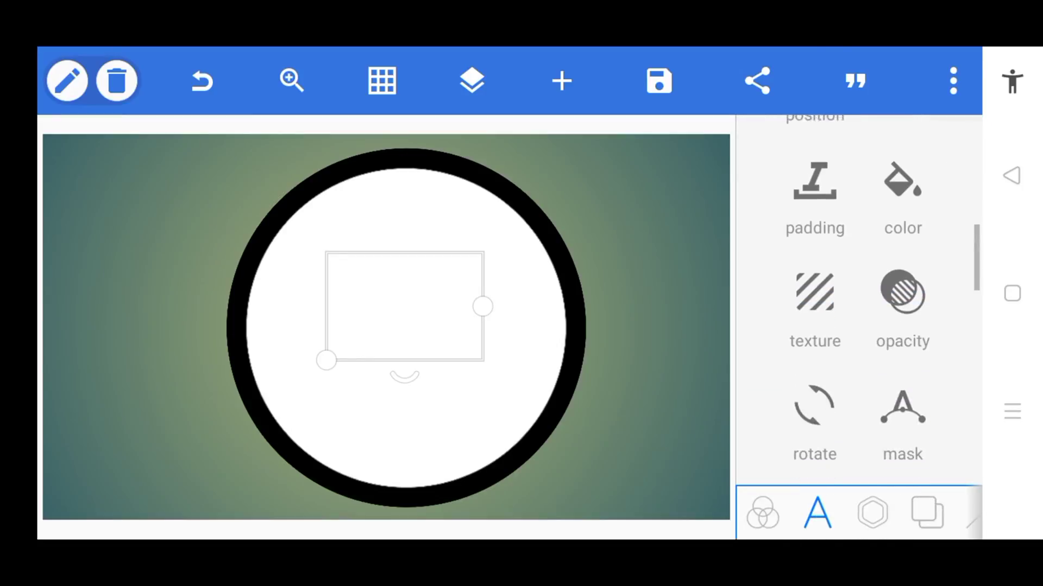
Colour MW black and set it in a bold angular font
left_click(901, 194)
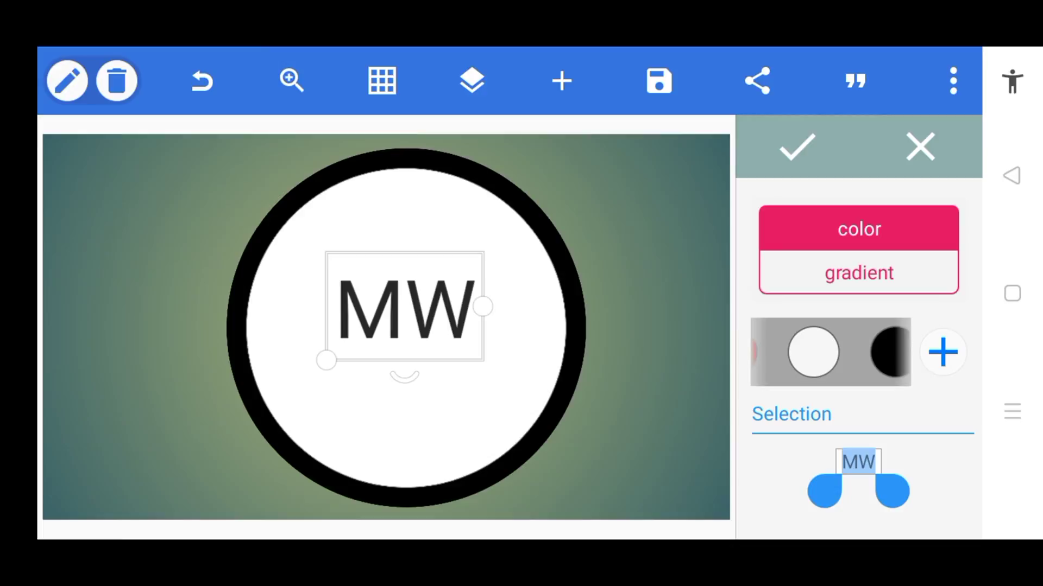
left_click(817, 511)
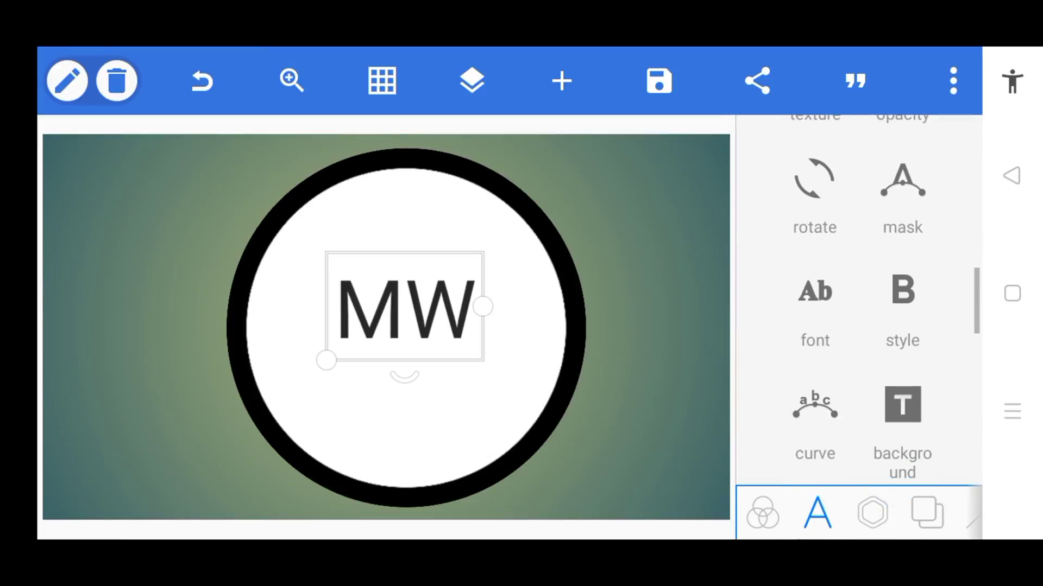
left_click(813, 306)
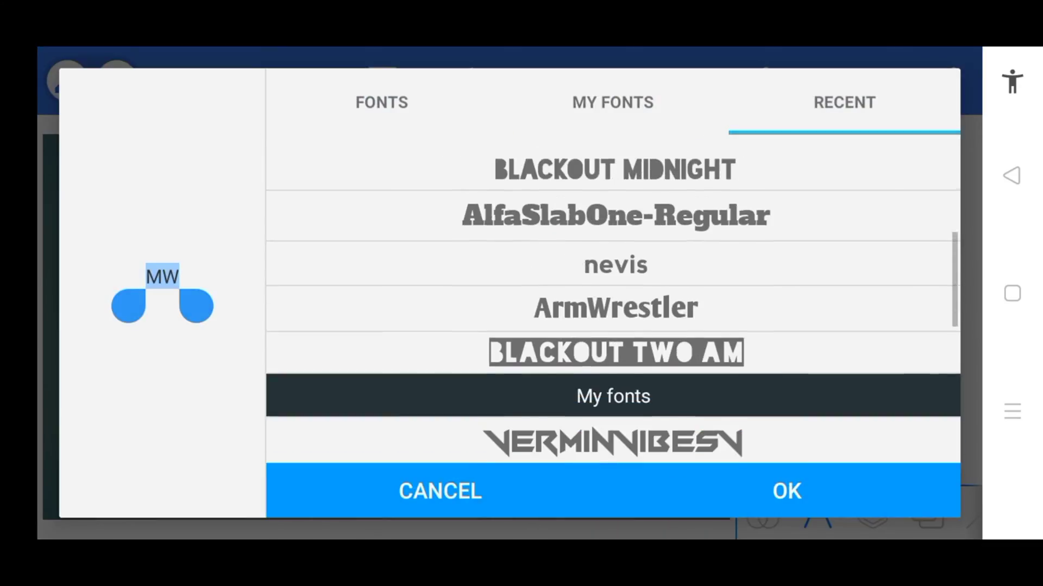
left_click(786, 491)
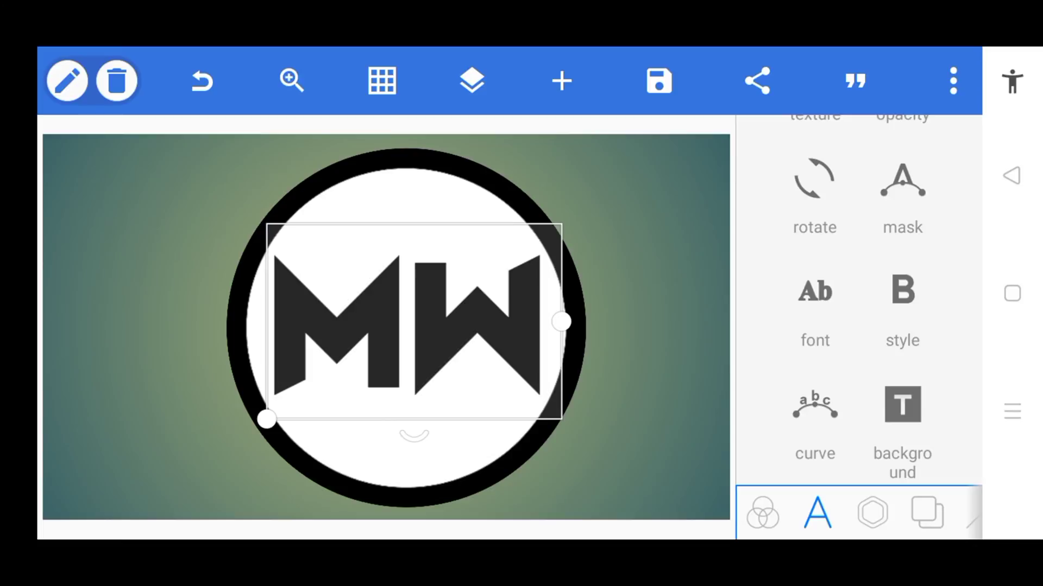
Add a second text object reading MAX
left_click(560, 80)
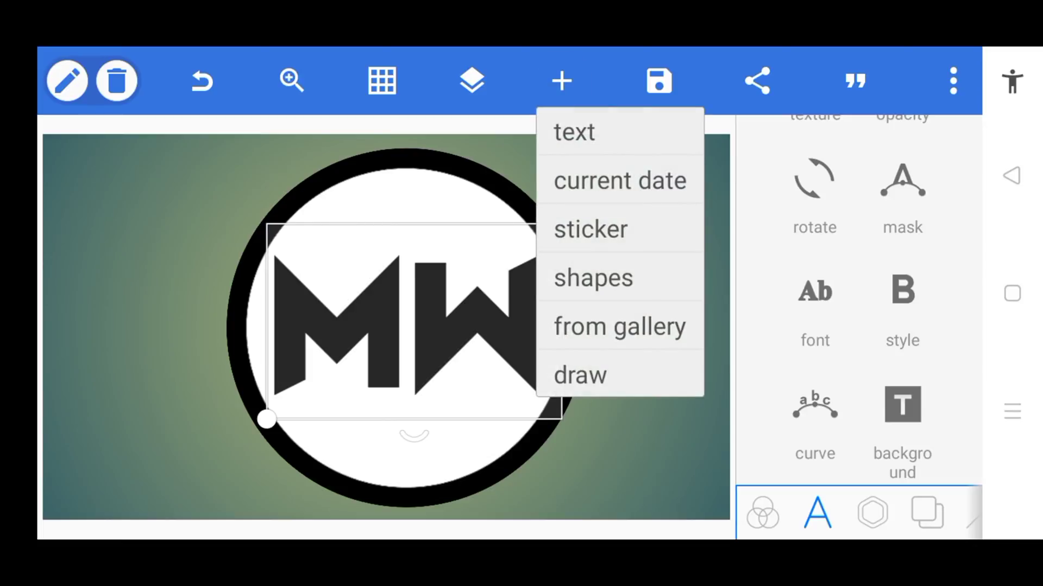
left_click(574, 132)
type("MAW")
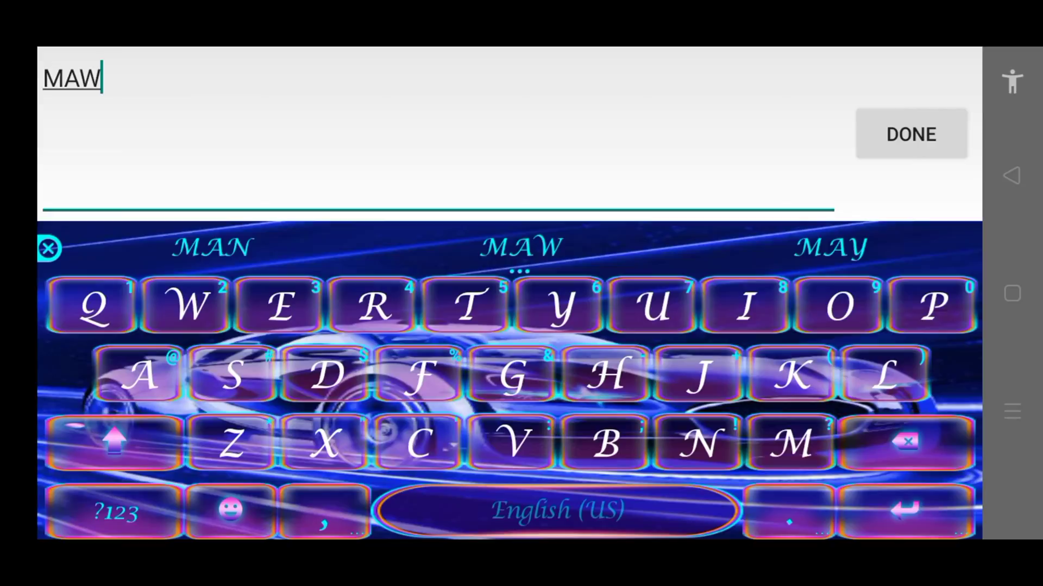
left_click(324, 444)
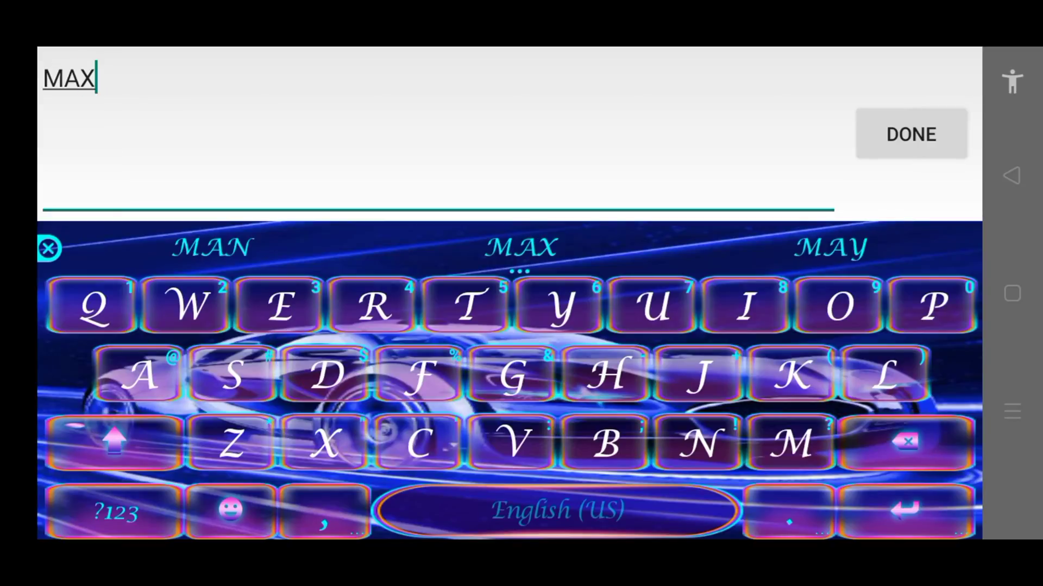
left_click(910, 133)
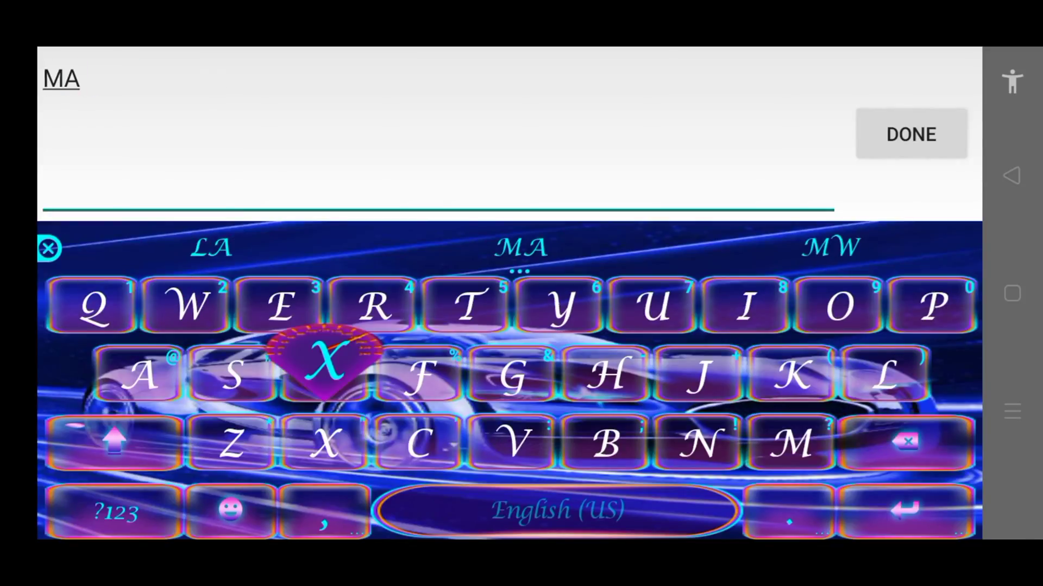
left_click(910, 133)
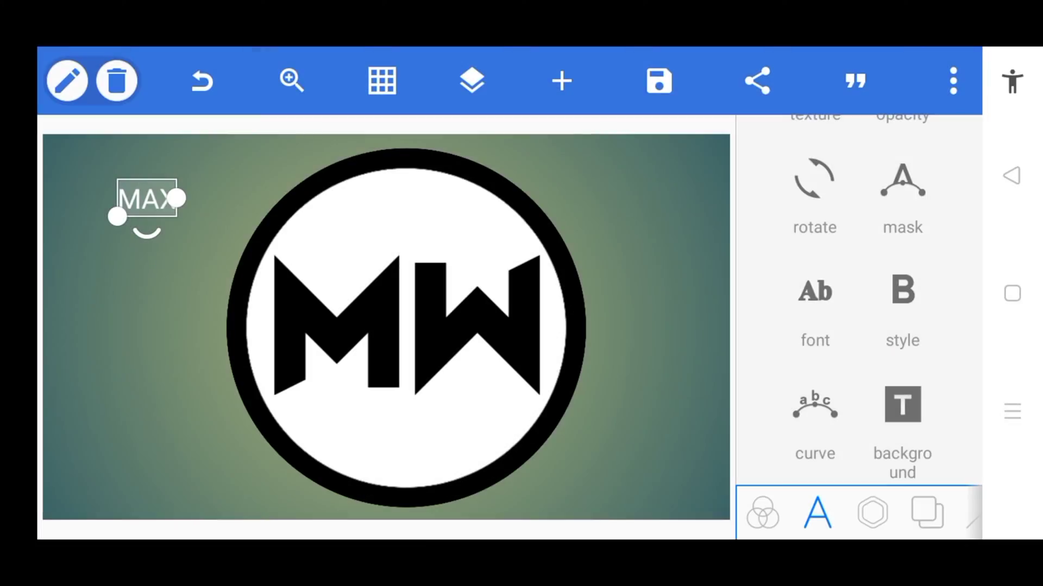
Set MAX in the same blocky font and move it above the MW letters
scroll("down", 3)
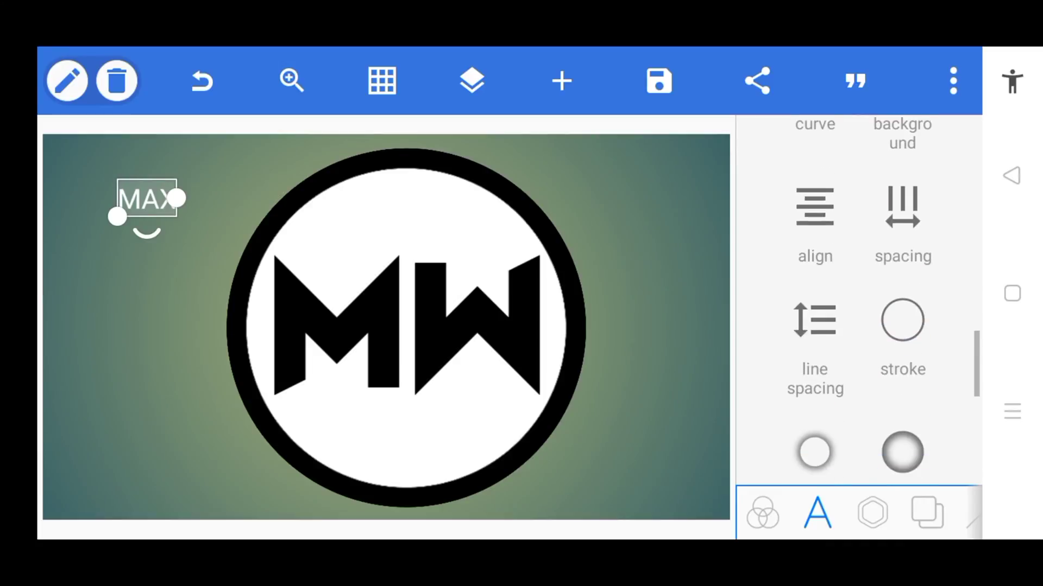
scroll("down", 3)
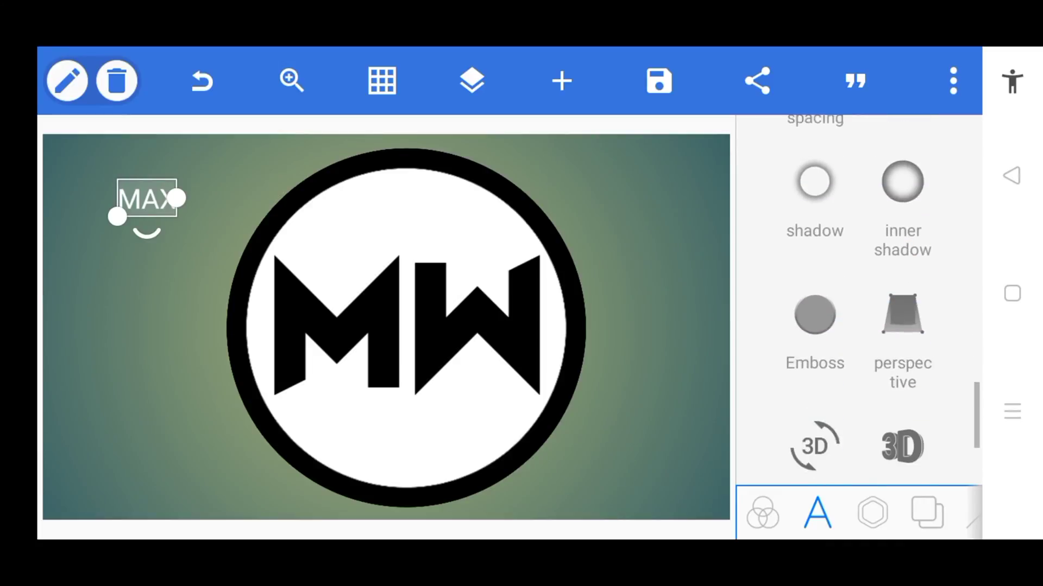
scroll("up", 3)
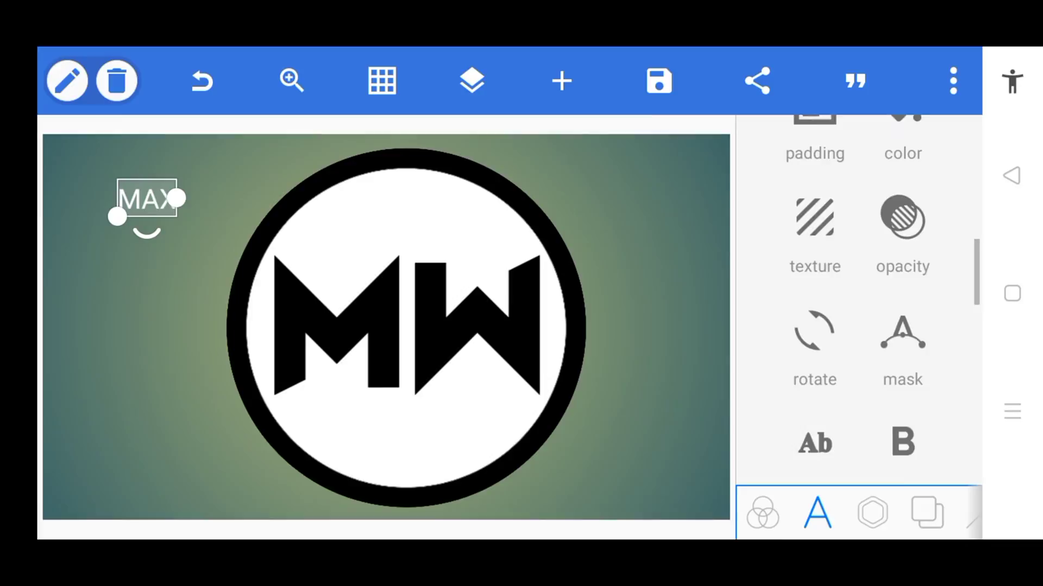
left_click(814, 132)
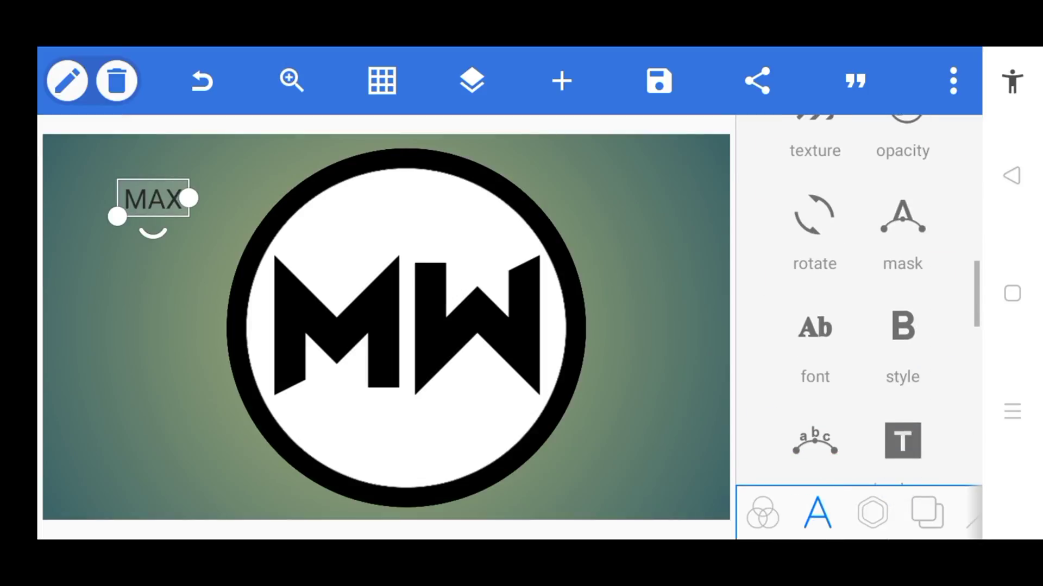
left_click(814, 338)
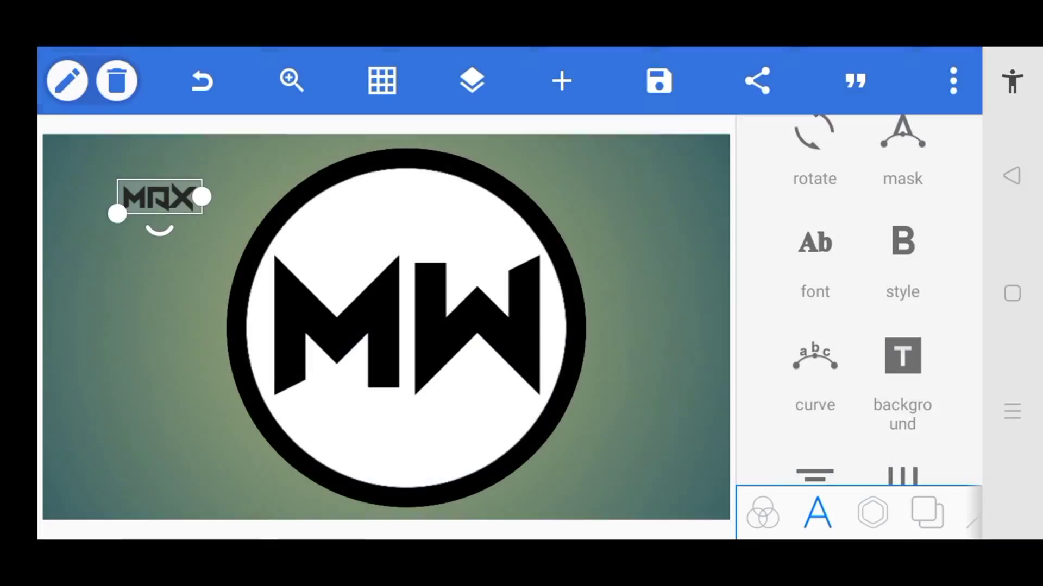
left_click_drag(160, 196, 342, 226)
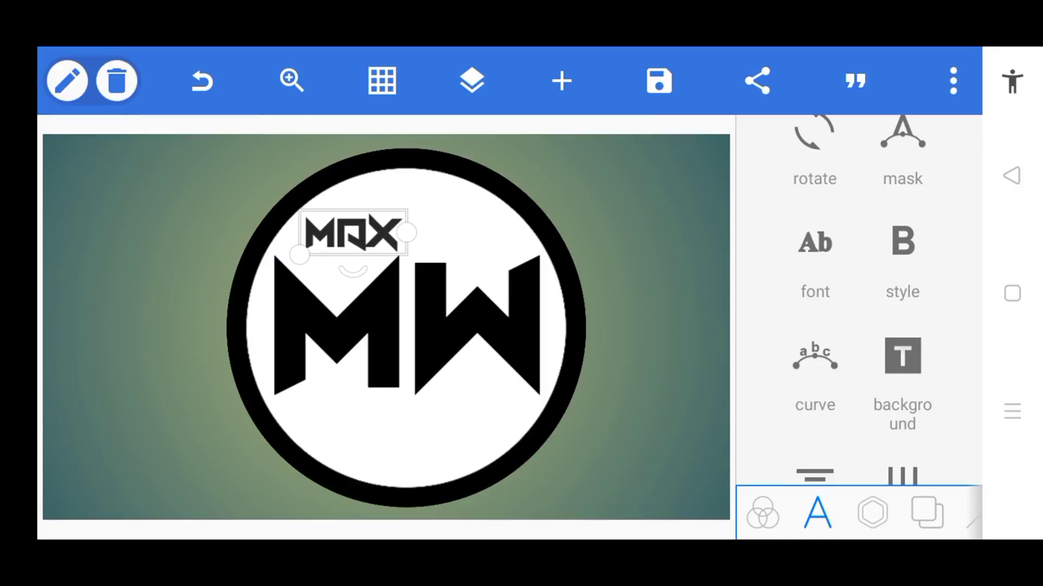
Add a WELL text in the blocky font below the W
left_click(470, 80)
type("WELL")
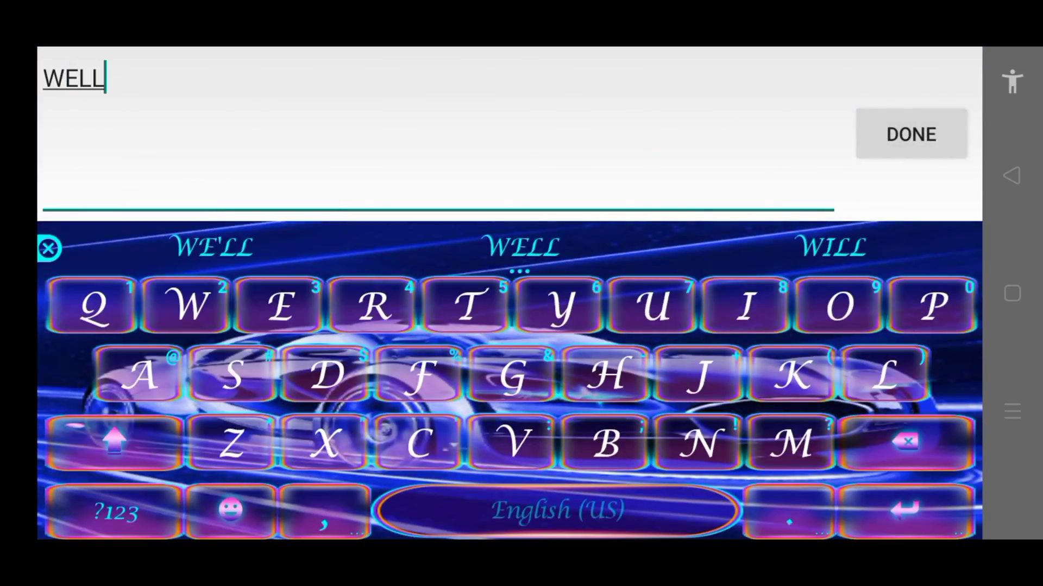
left_click(910, 134)
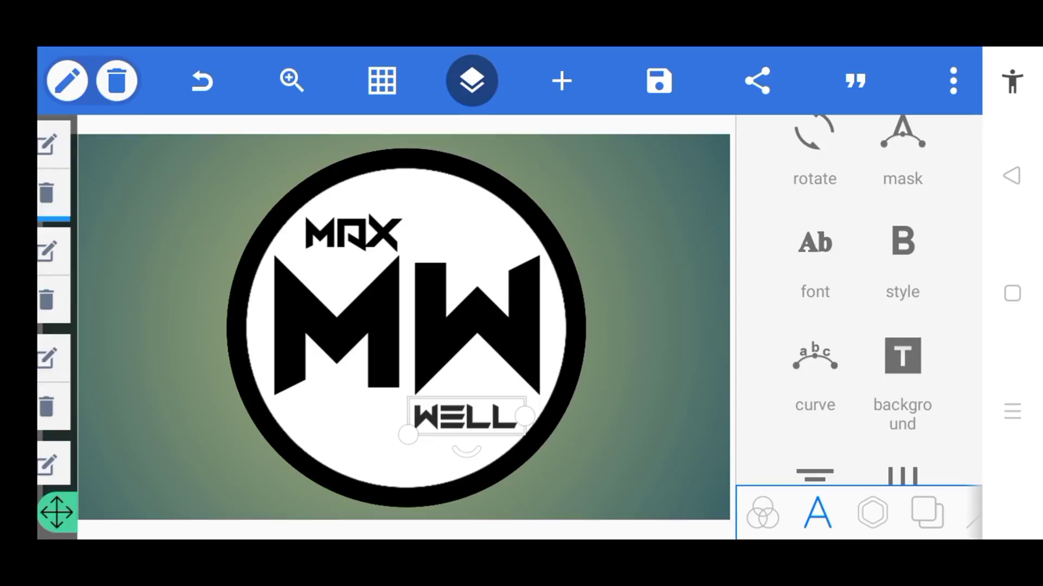
Add a black rectangle and shape it into a thin vertical bar between M and W
left_click(561, 81)
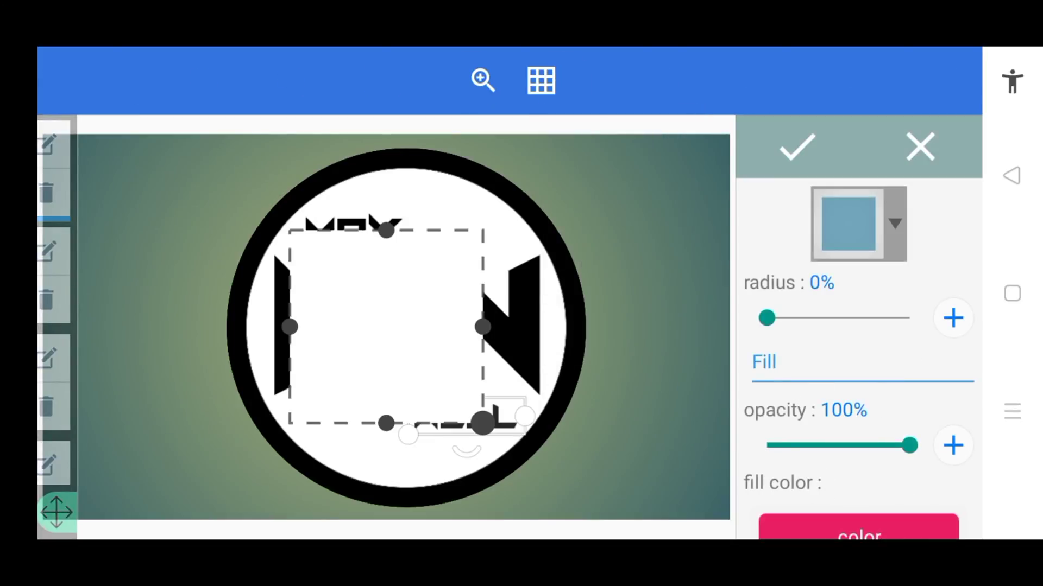
left_click(541, 79)
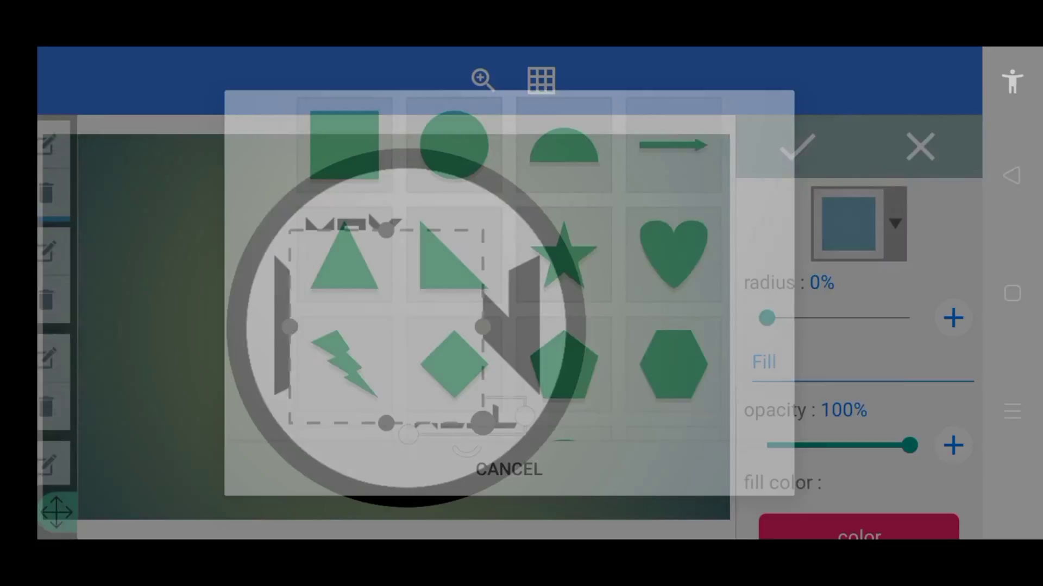
left_click(507, 470)
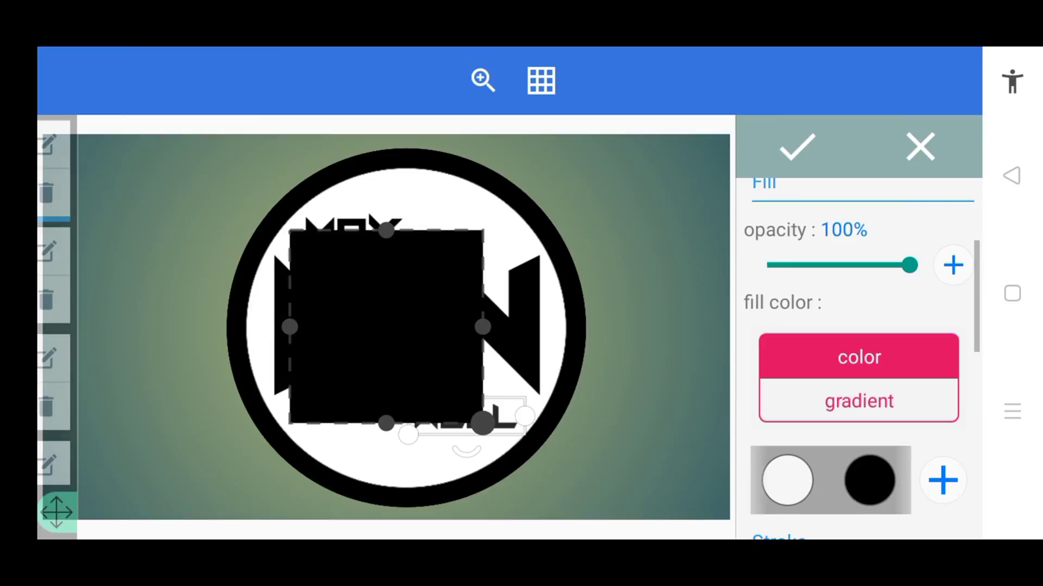
left_click(792, 147)
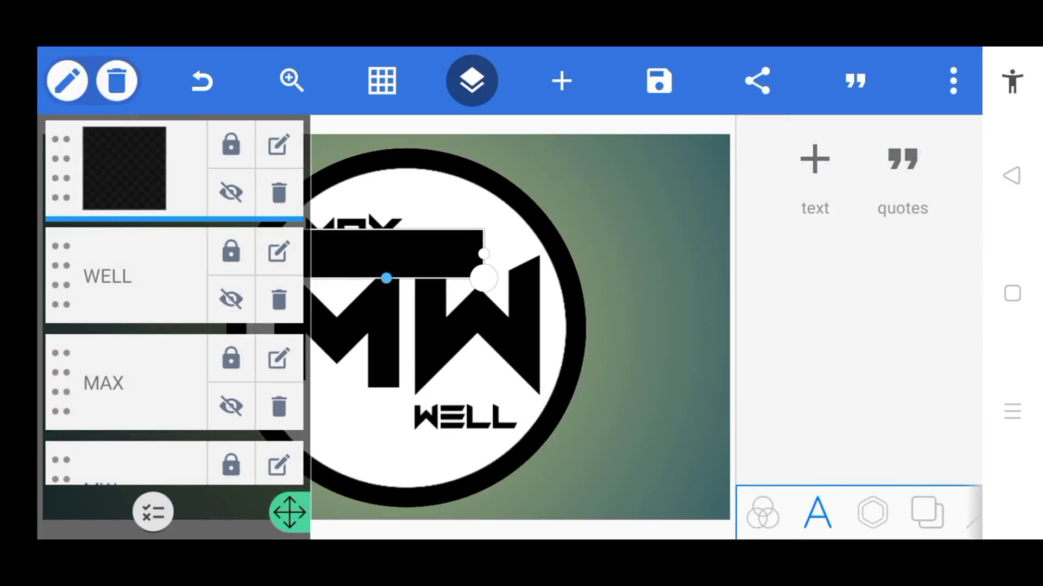
left_click(152, 511)
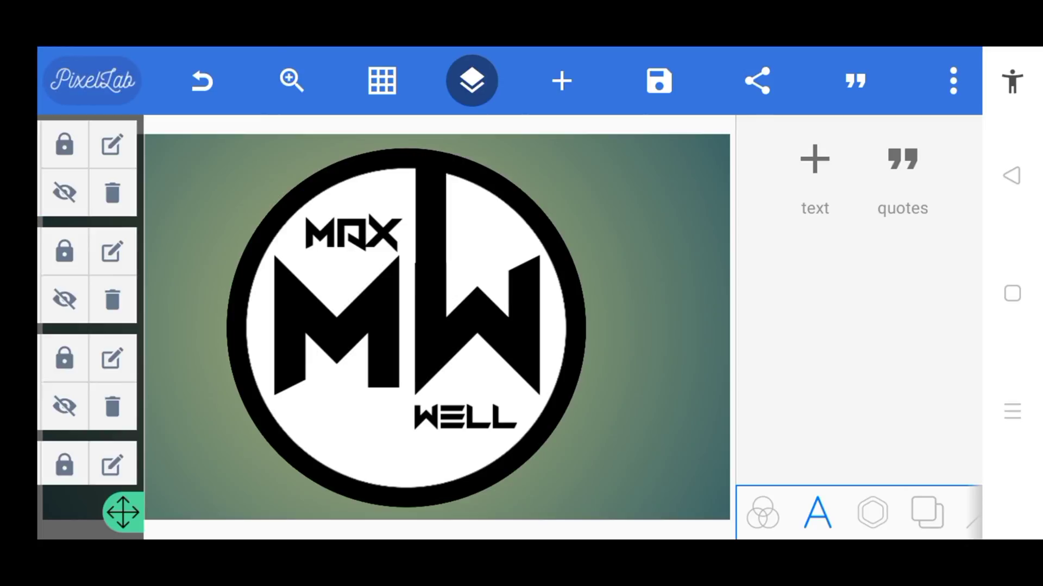
Duplicate the black bar and place the copy from below the M to the ring's bottom
left_click(432, 239)
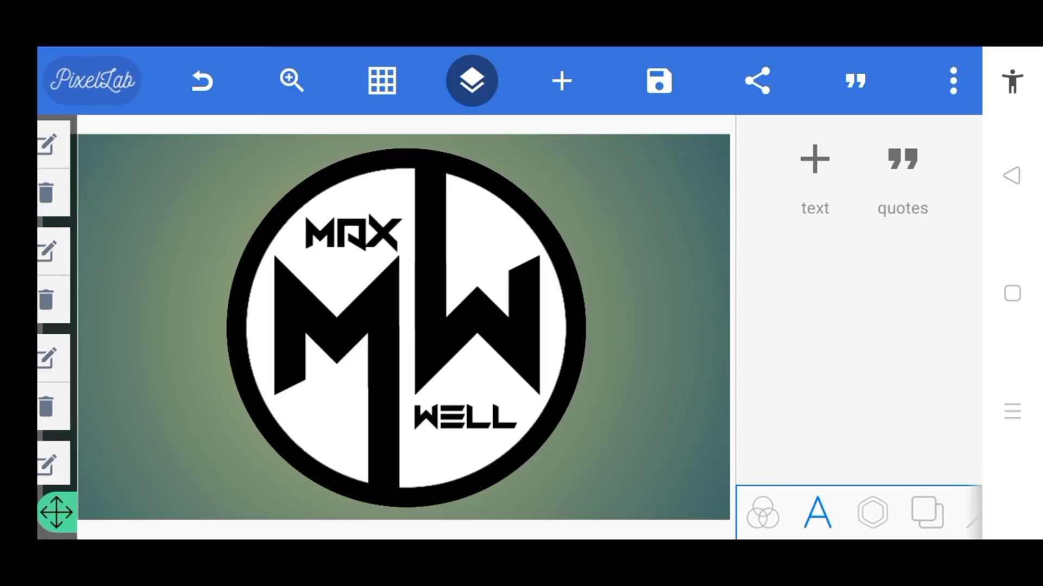
Add a thin white rectangle and position it along the center line to split the logo
left_click(560, 80)
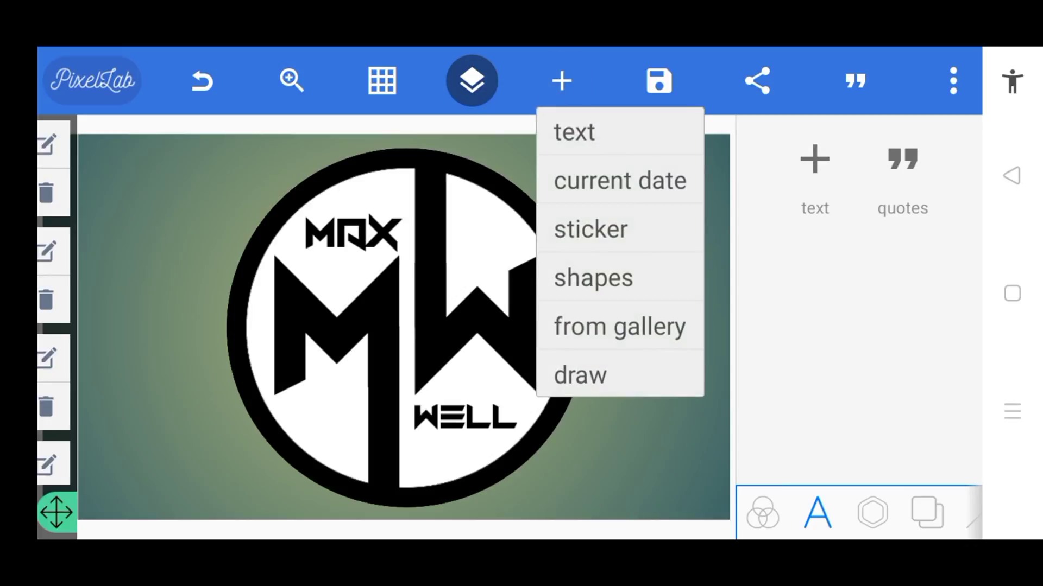
left_click(592, 276)
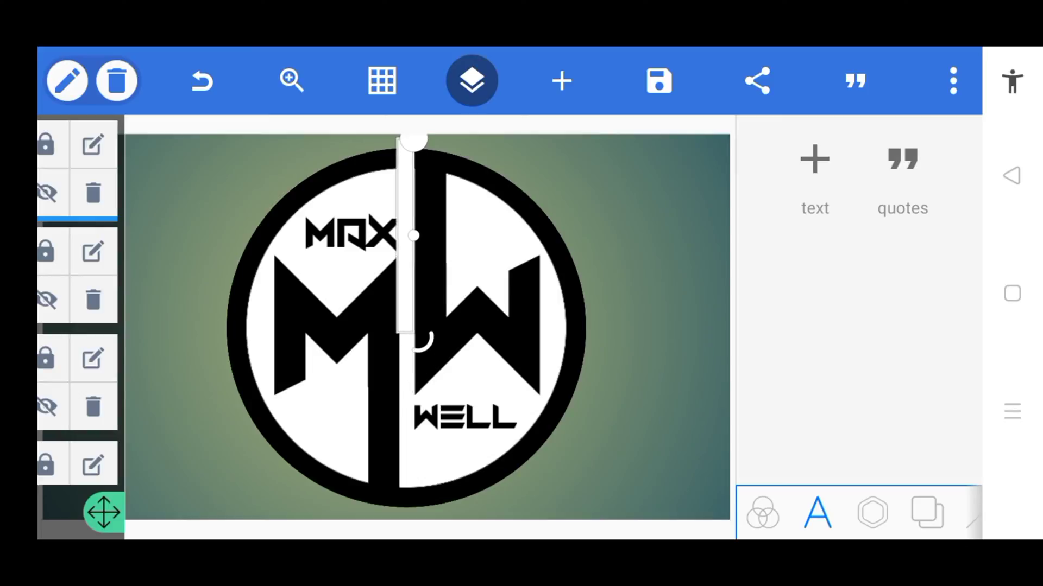
left_click_drag(413, 141, 413, 172)
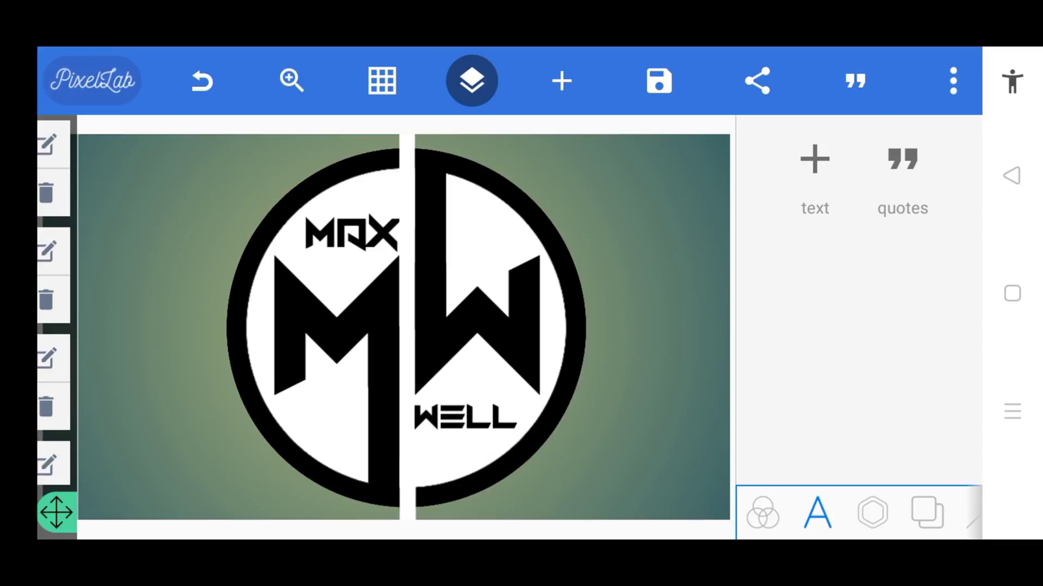
left_click(471, 81)
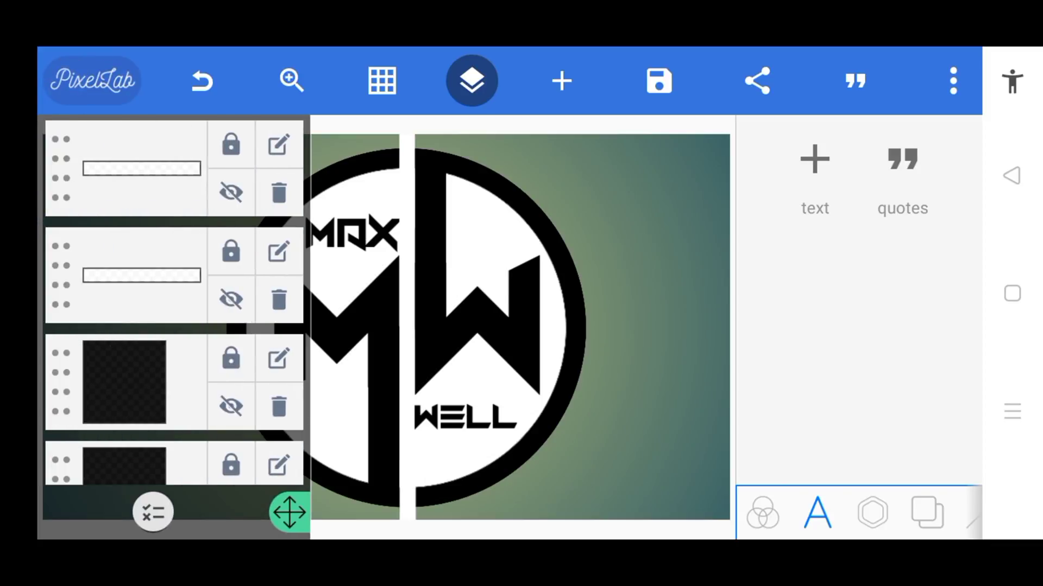
Multi-select all logo layers and merge them into one image
left_click(152, 512)
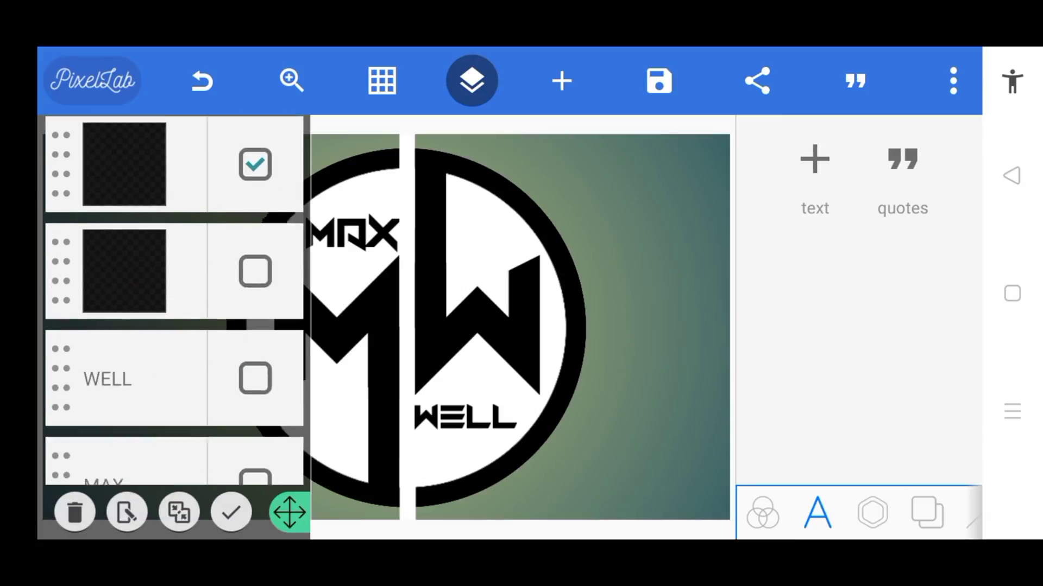
scroll("down", 3)
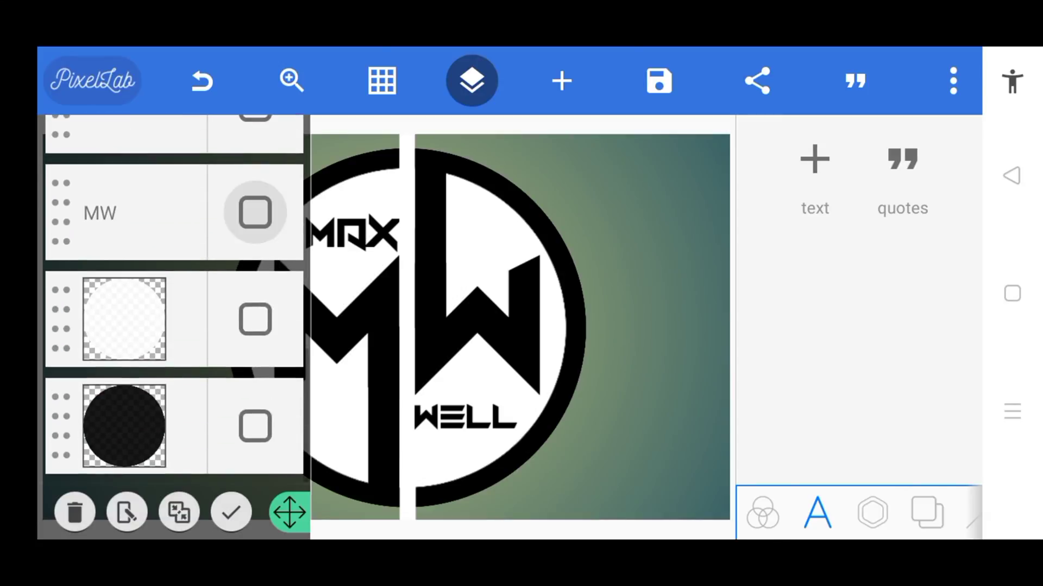
left_click(178, 512)
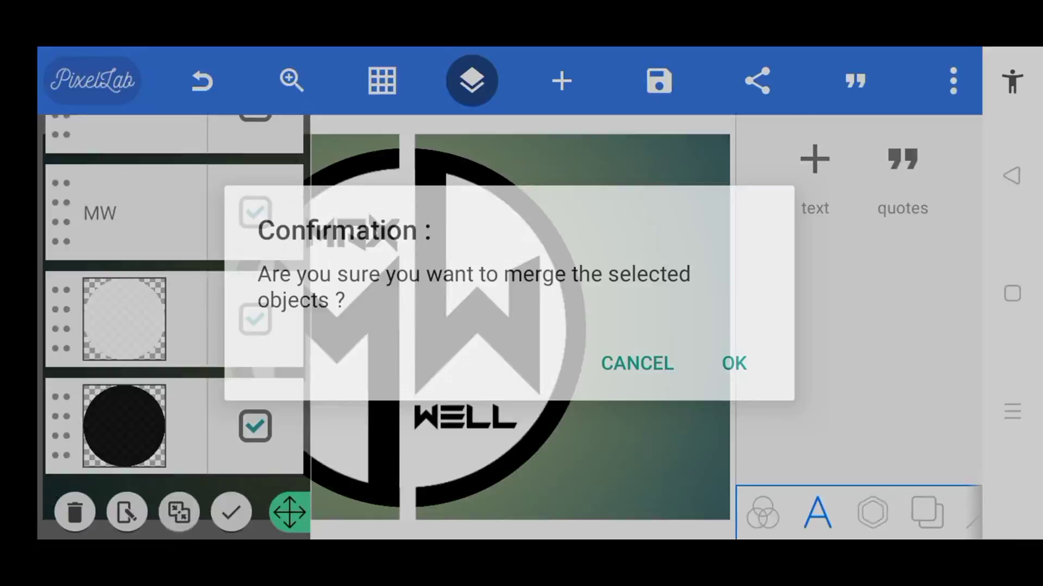
left_click(733, 364)
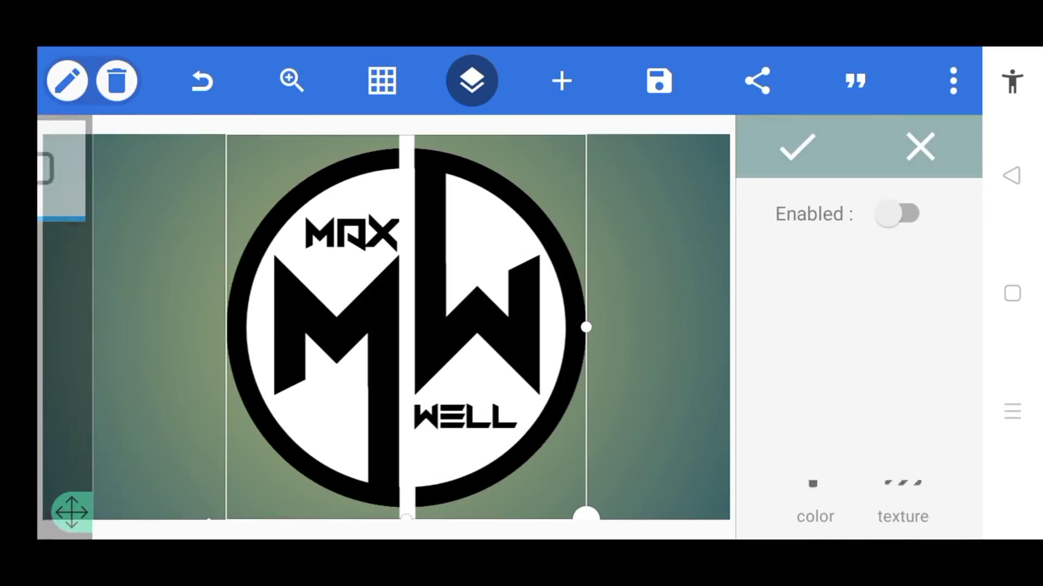
Make the merged logo's white areas transparent with tolerance 70
left_click(897, 214)
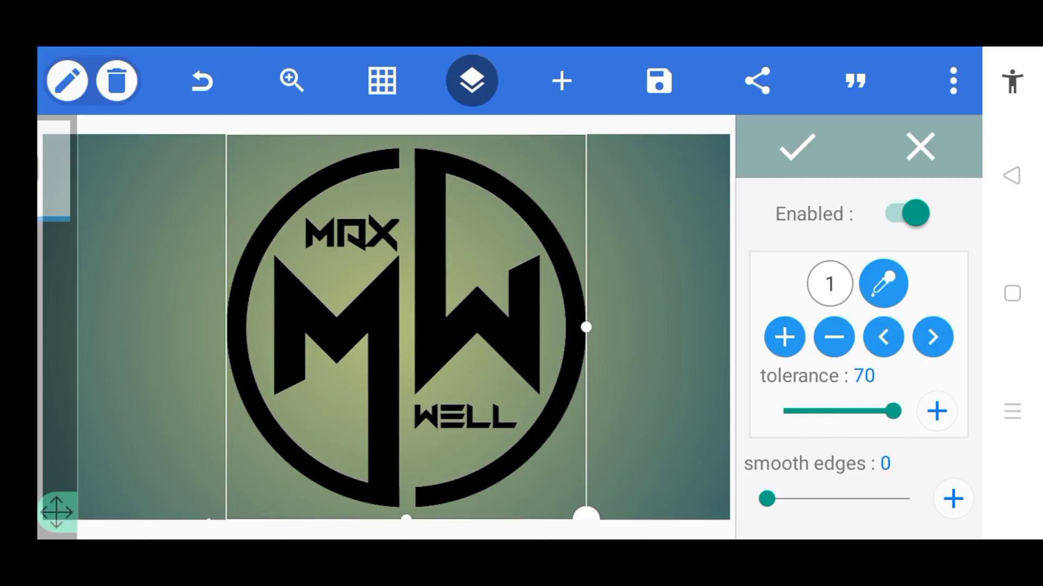
left_click(560, 81)
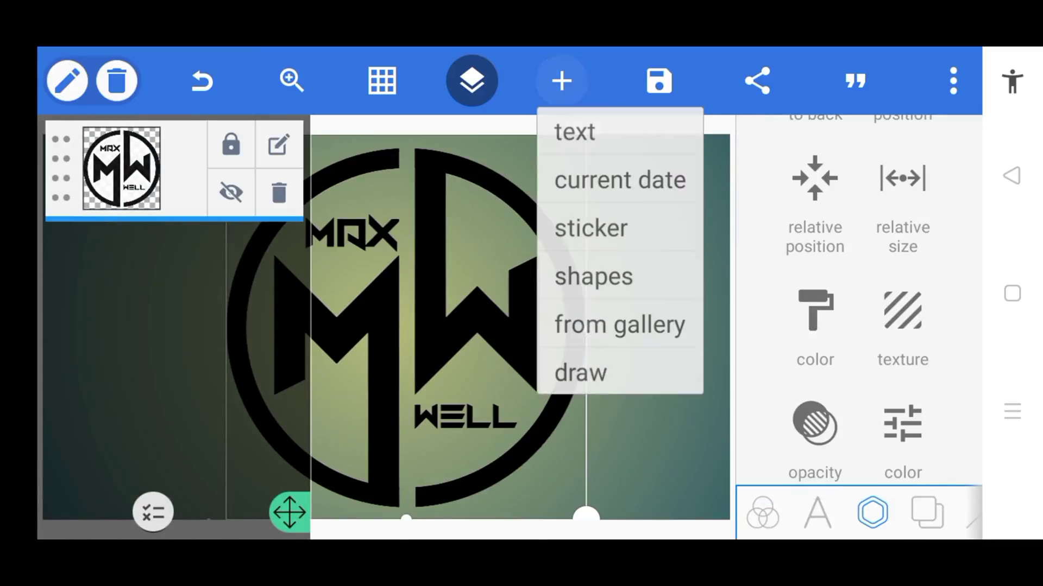
Add a white rectangle over the logo and merge it with the logo layer
left_click(593, 275)
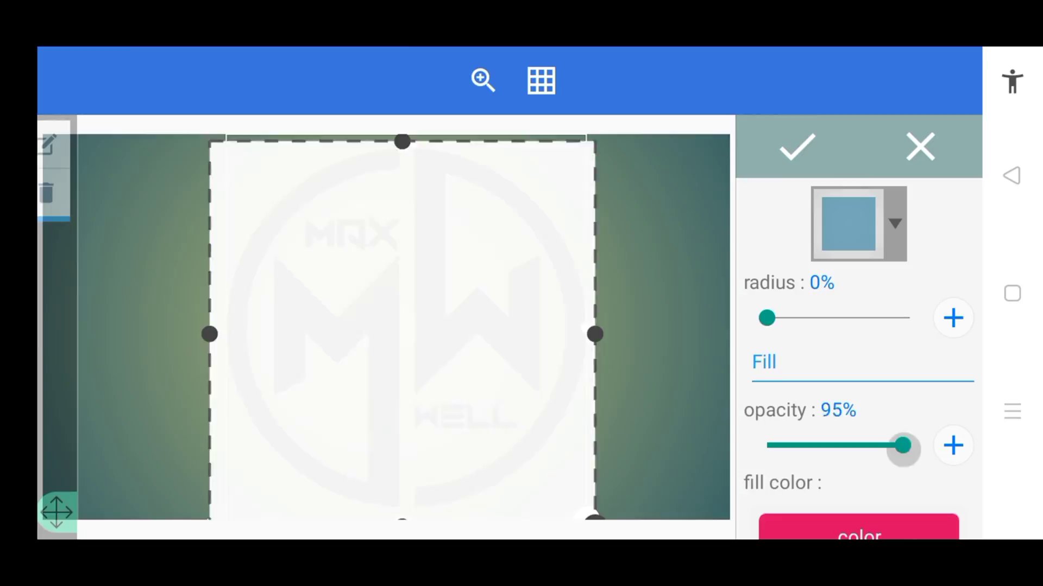
left_click(795, 146)
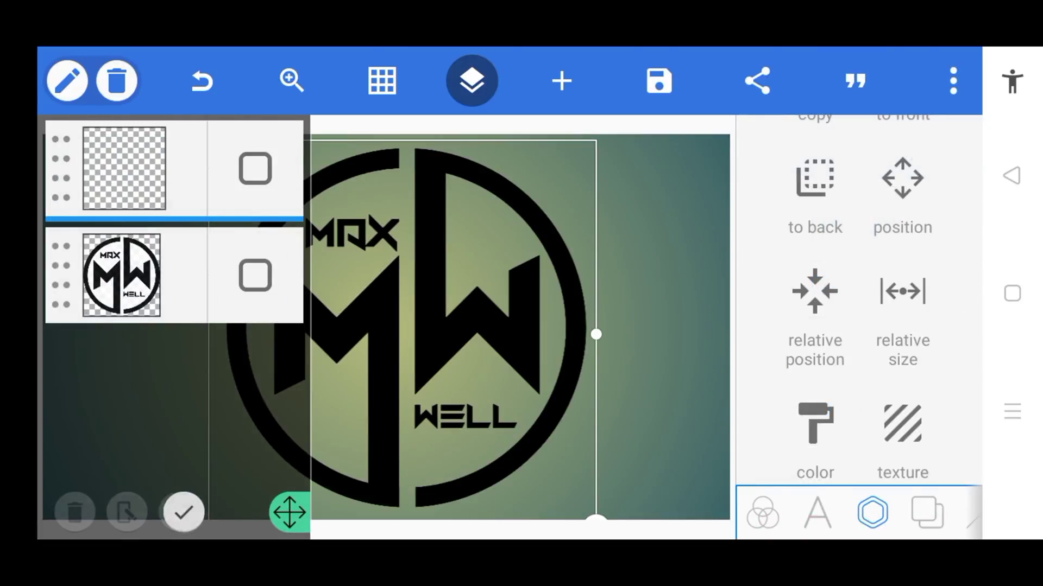
left_click(179, 512)
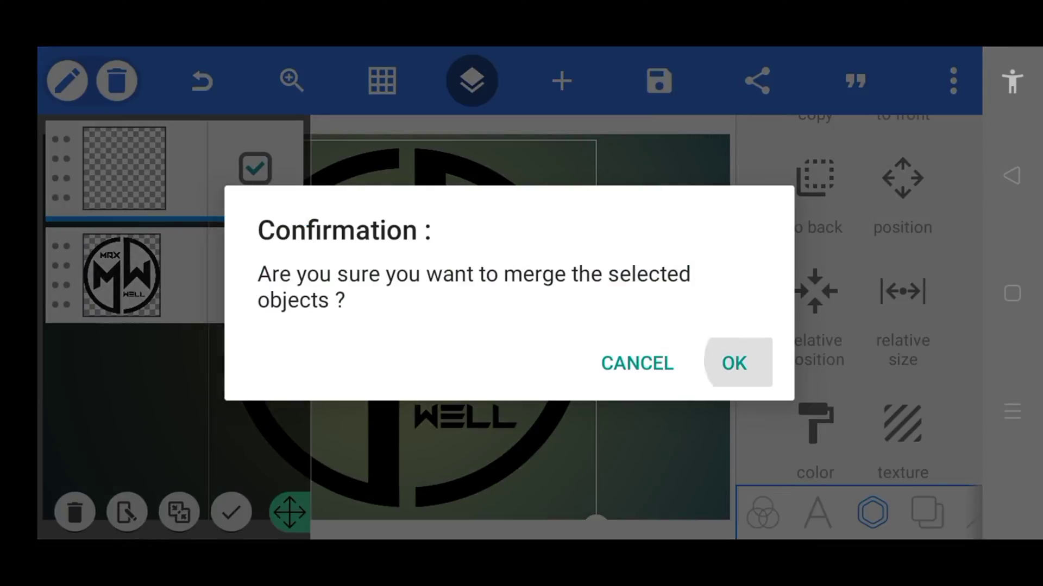
left_click(733, 363)
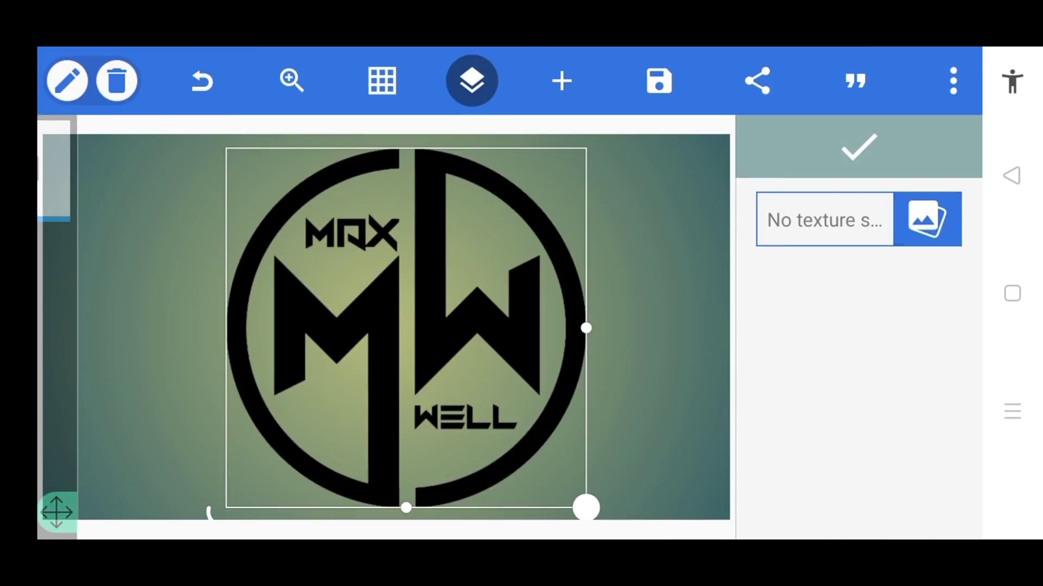
Fill the merged logo with the brushed silver metal image from the gallery, cropped to fit
left_click(926, 220)
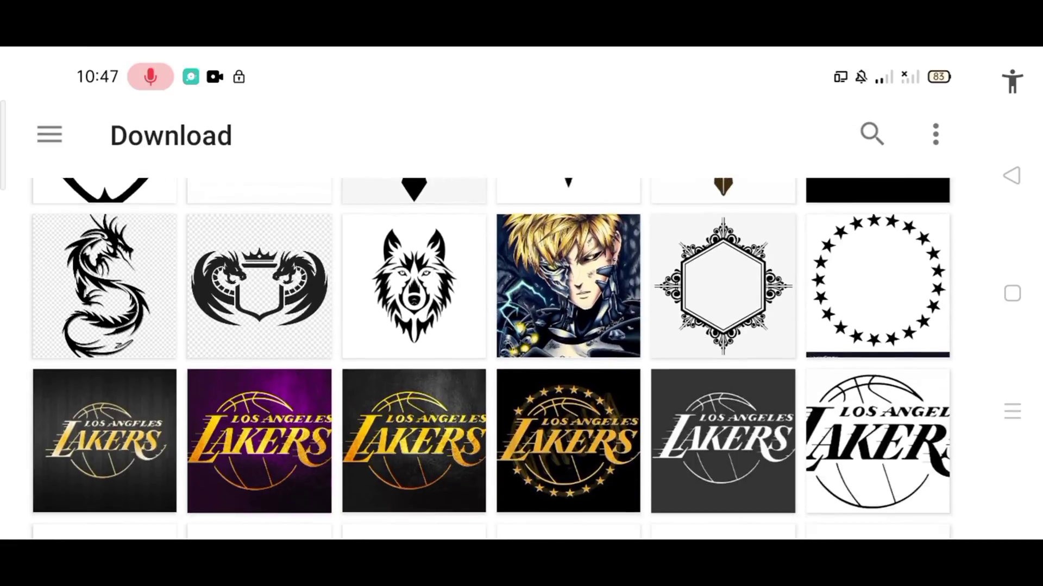
left_click(568, 286)
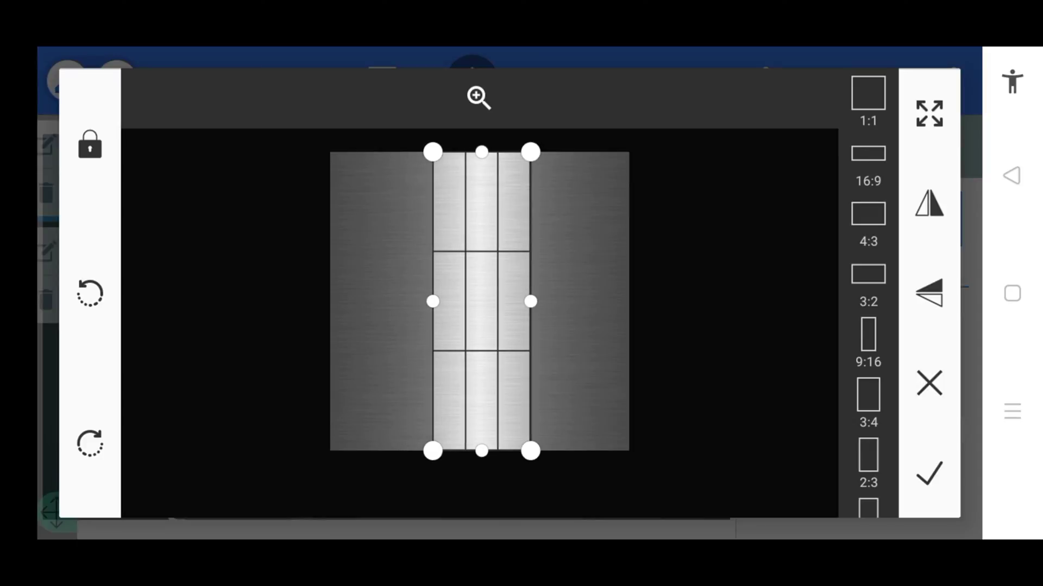
left_click(928, 474)
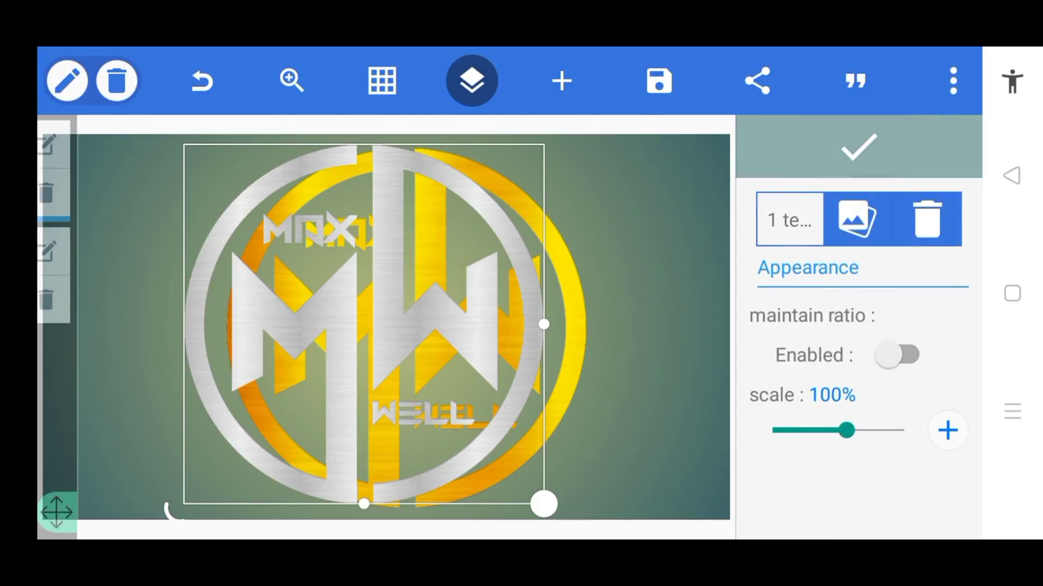
Accept the metal texture on the logo and bring up the add menu for a new element
left_click(897, 354)
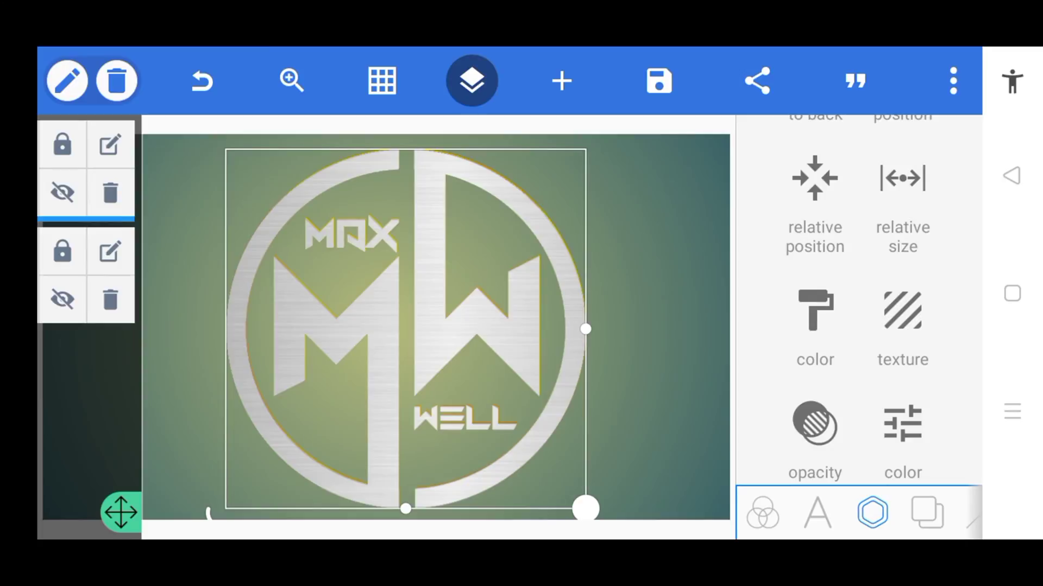
left_click(561, 80)
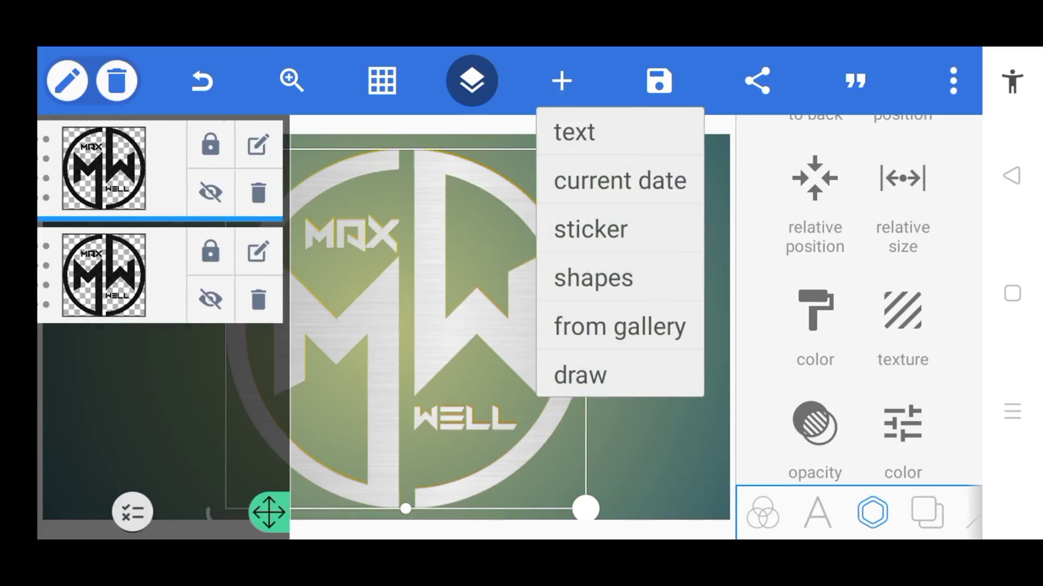
Add a black-filled rectangle and duplicate it for the second logo copy
left_click(593, 277)
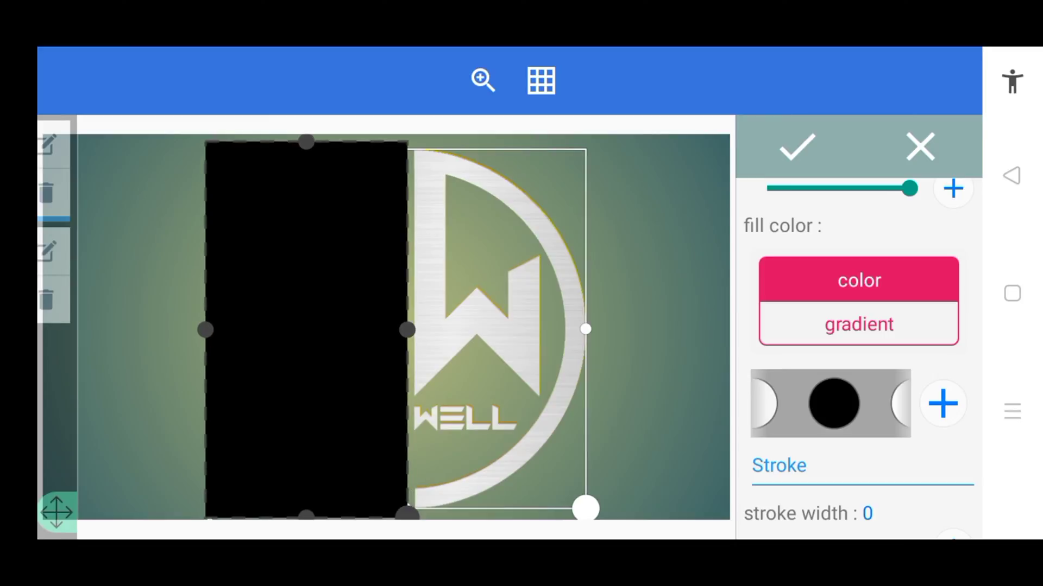
left_click(920, 146)
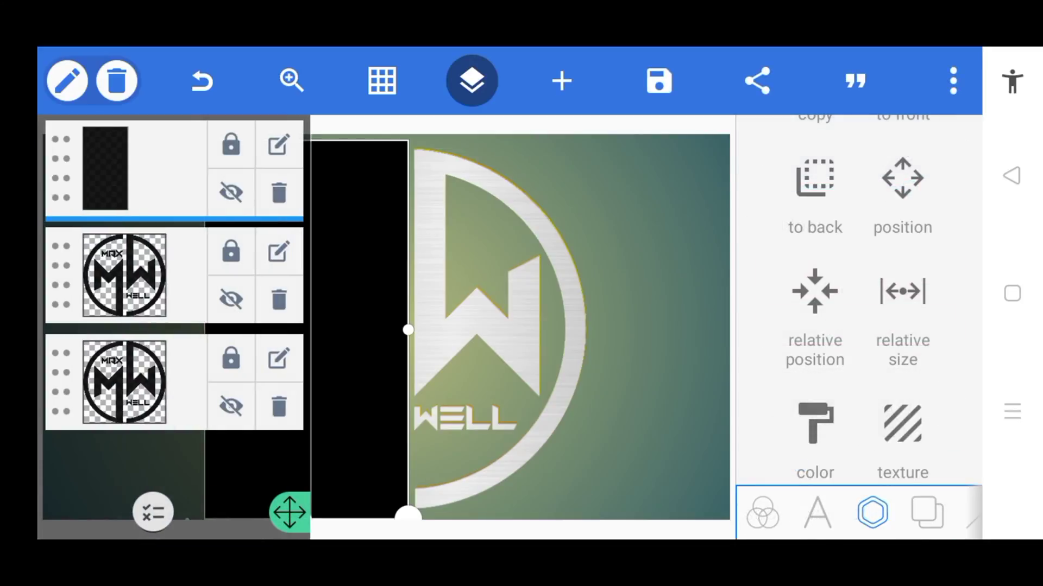
left_click(152, 512)
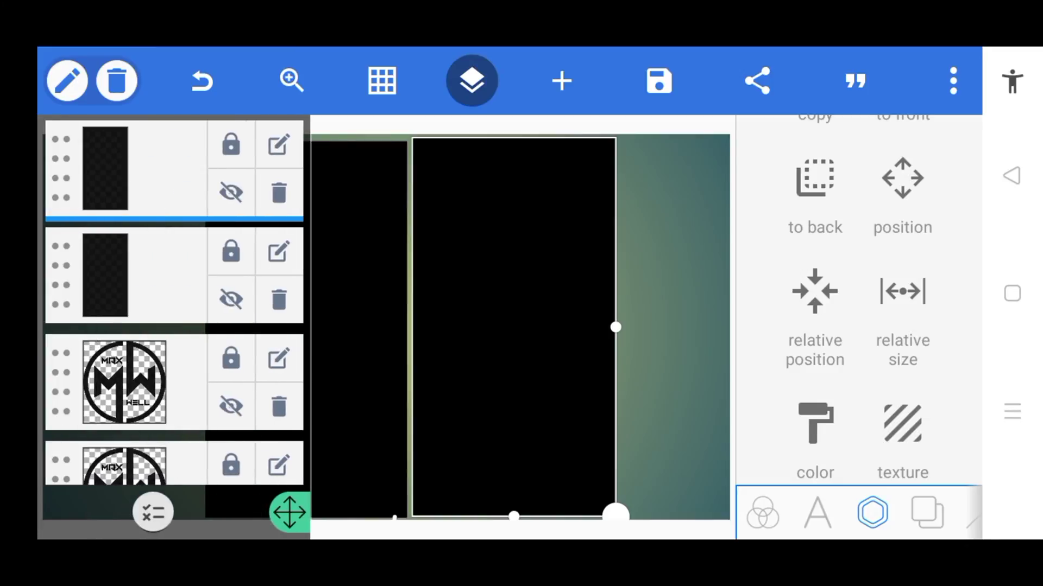
Merge one black rectangle with a logo copy, then start merging the second pair
left_click(152, 512)
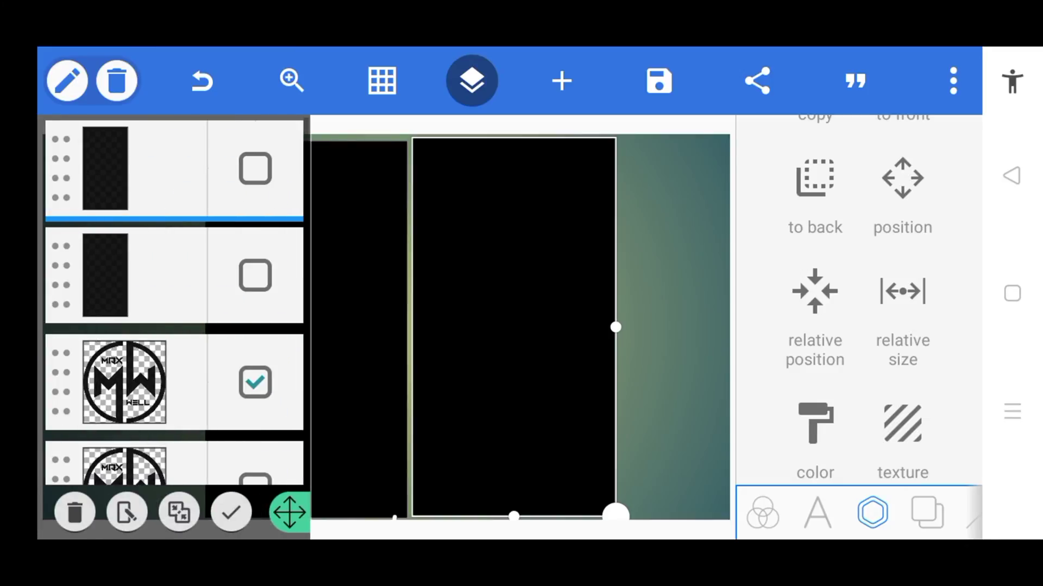
left_click(177, 511)
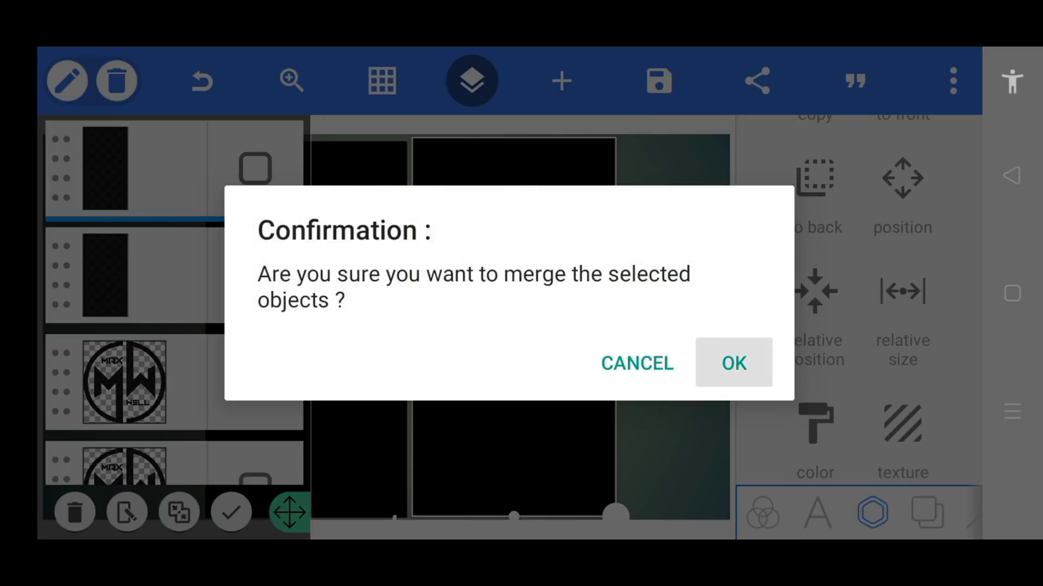
left_click(732, 363)
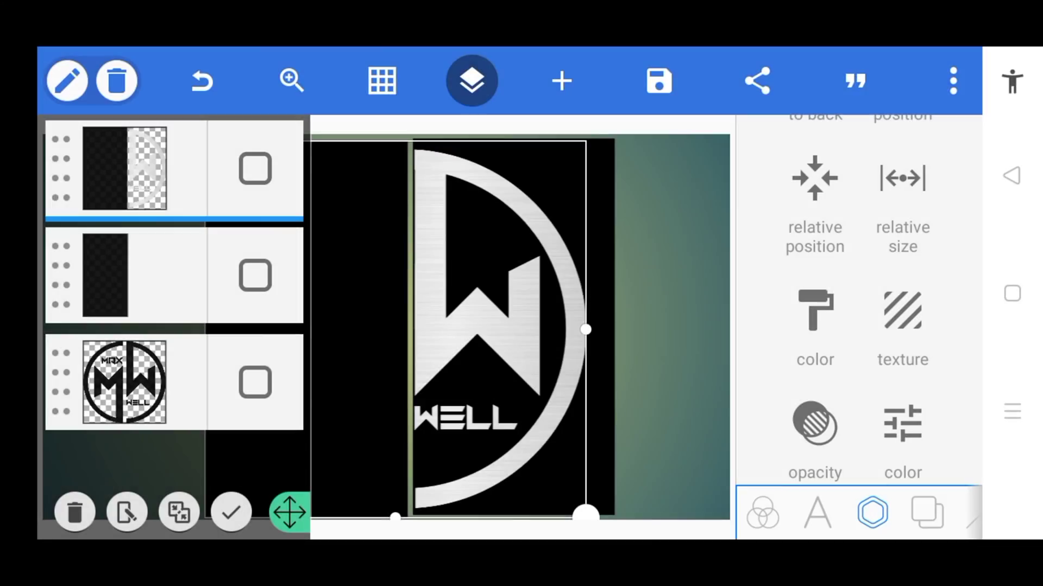
left_click(177, 512)
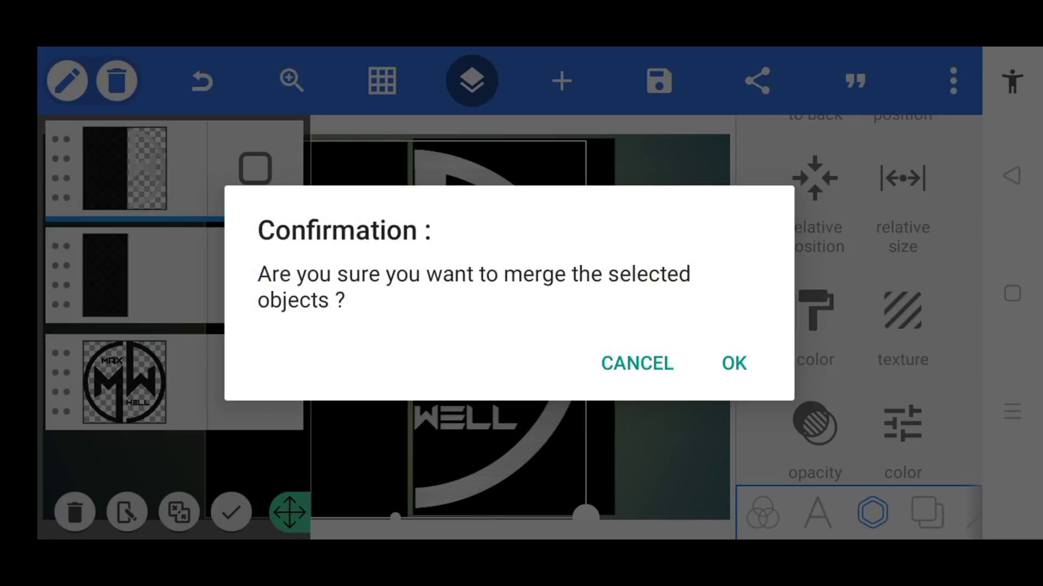
Finish the second merge and erase the black backing from the gold M half
left_click(733, 363)
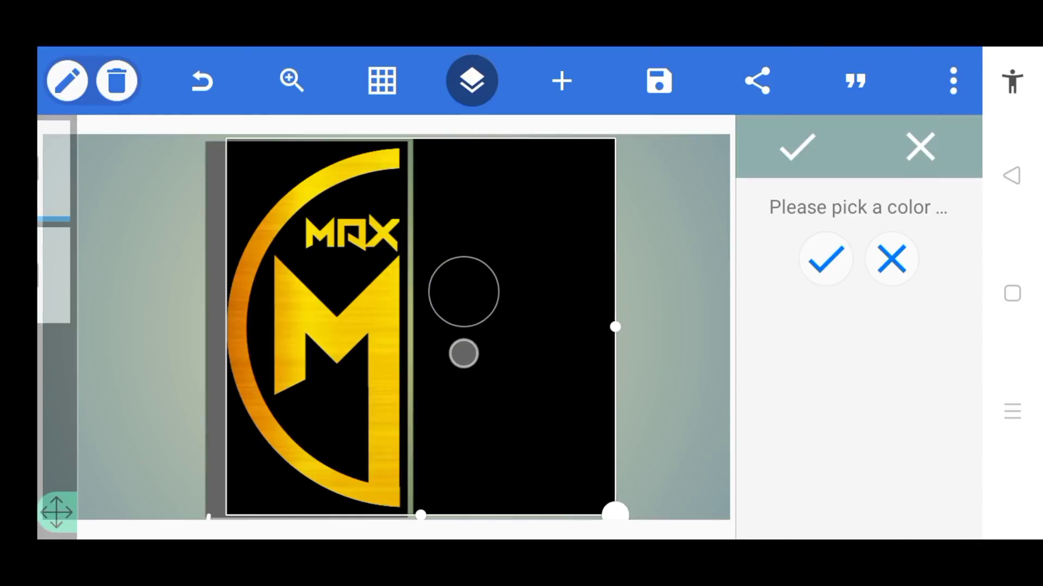
left_click(824, 259)
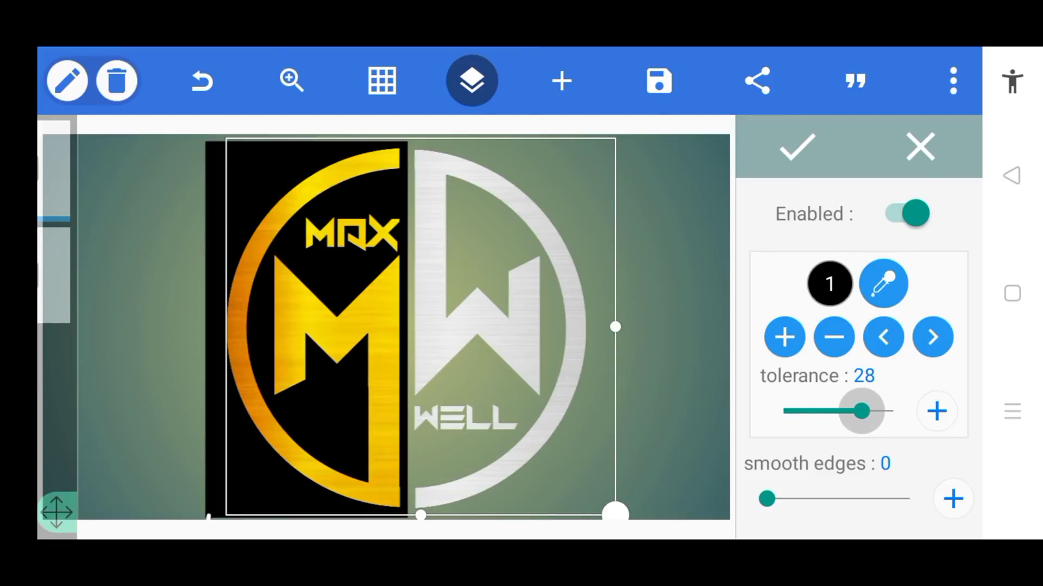
left_click(793, 147)
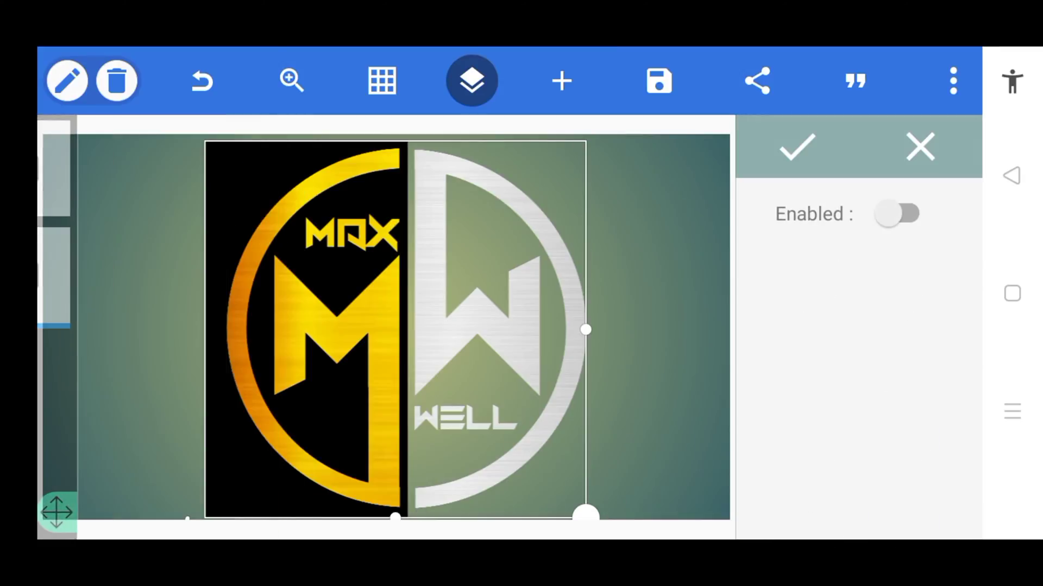
Erase the sampled black backing from the silver W half as well
left_click(898, 214)
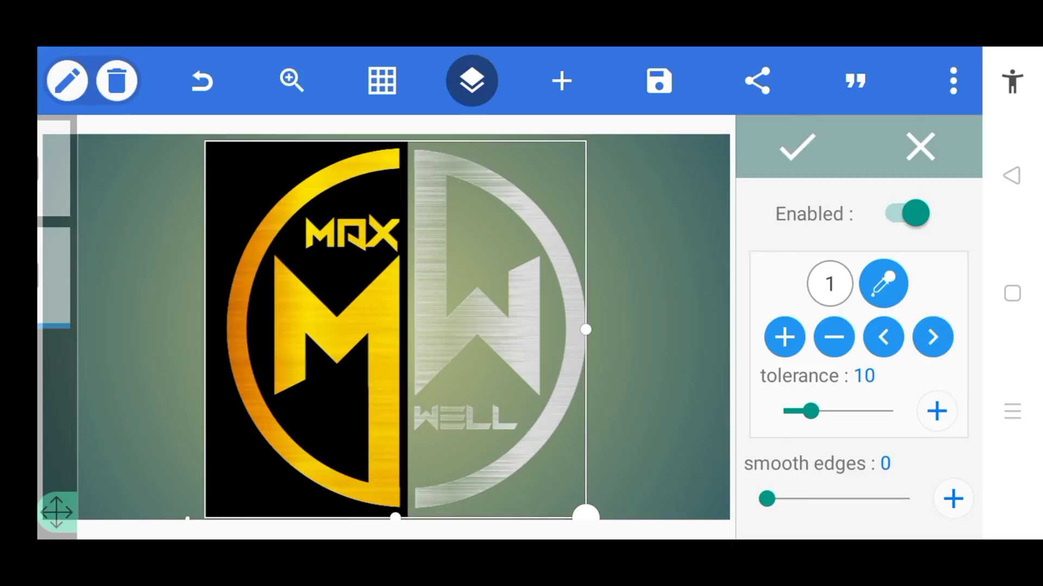
left_click(883, 284)
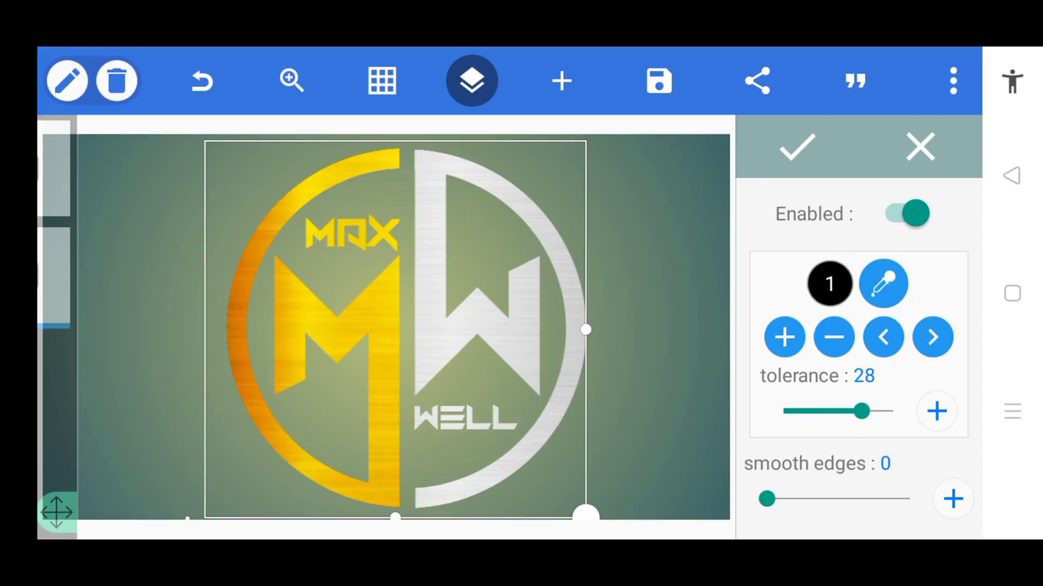
left_click(795, 147)
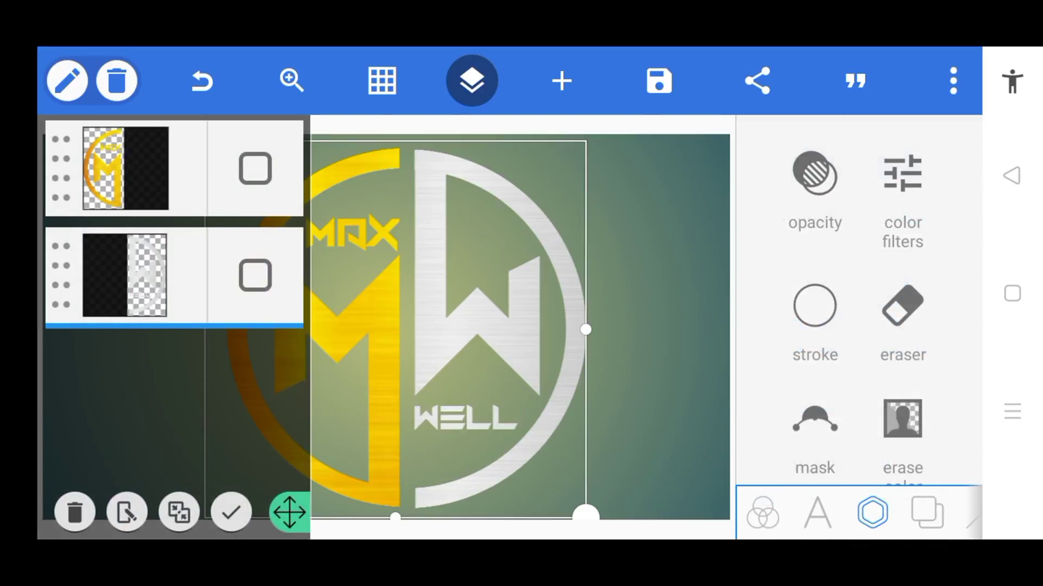
Merge the gold and silver halves into one layer and emboss it with light angle 90, intensity 80
left_click(254, 275)
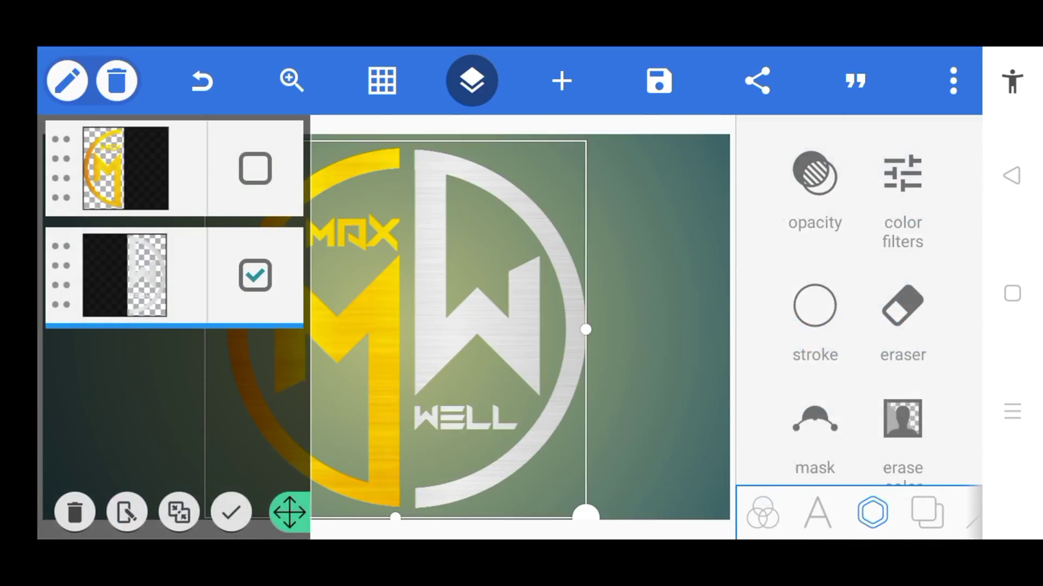
left_click(177, 512)
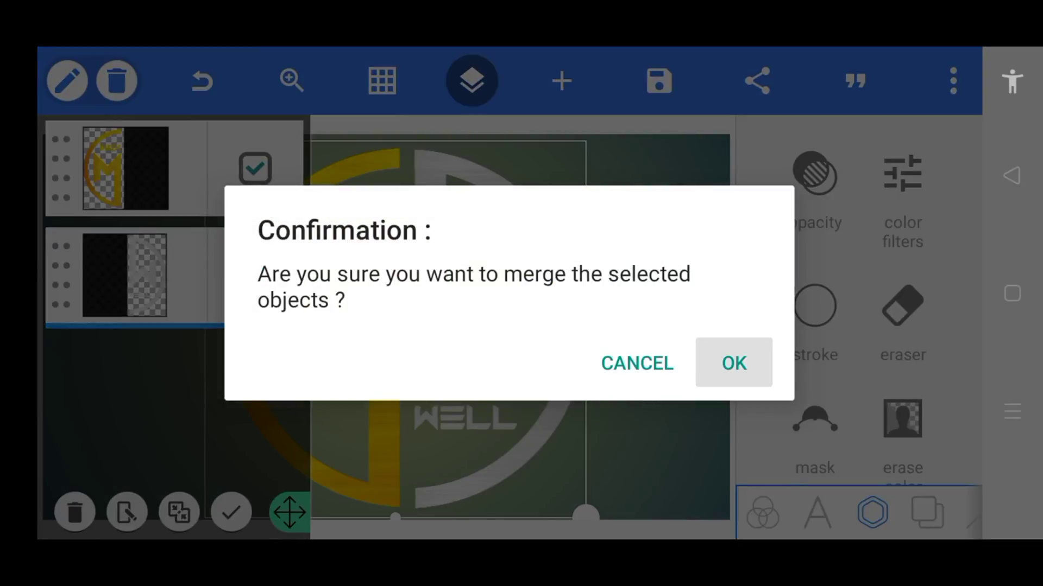
left_click(732, 363)
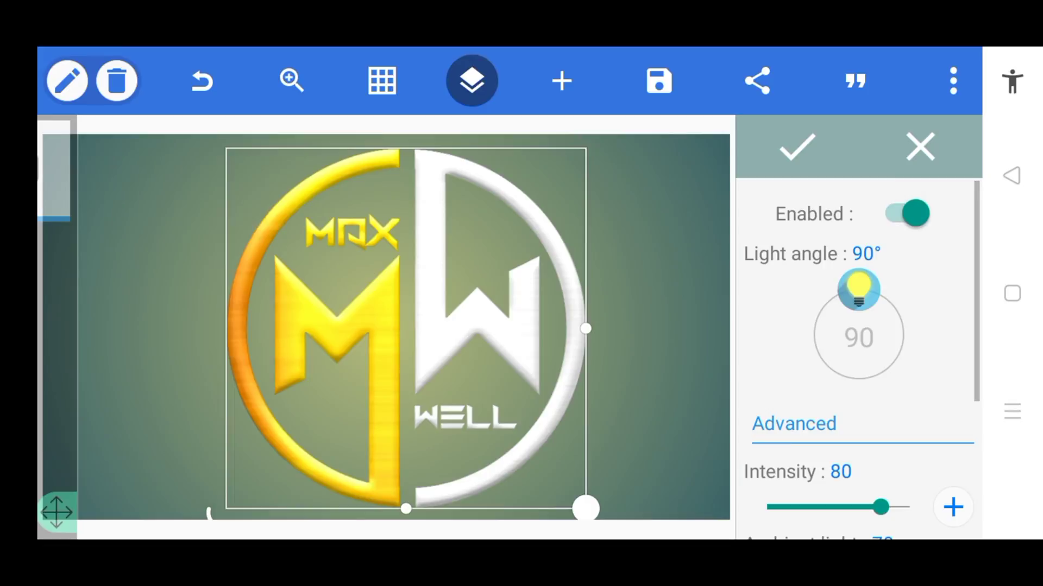
scroll("down", 3)
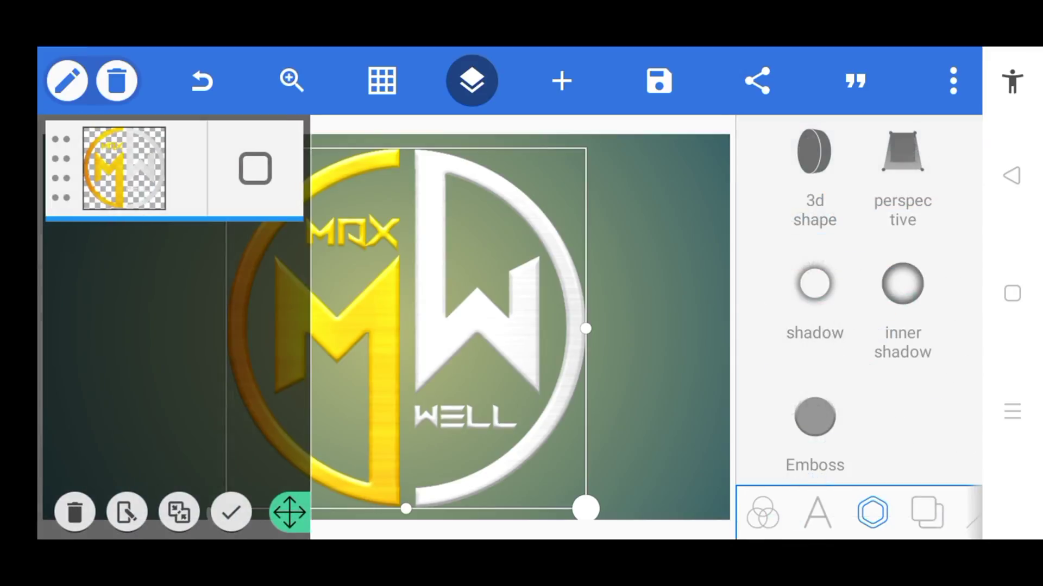
scroll("up", 3)
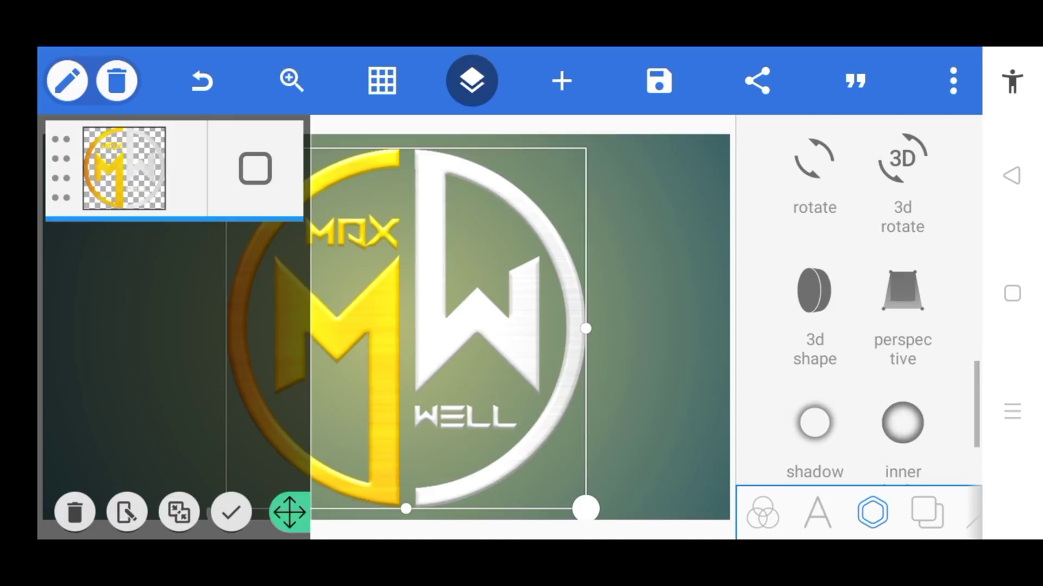
Give the logo 3D depth 4 with its own dark depth colour
left_click(902, 313)
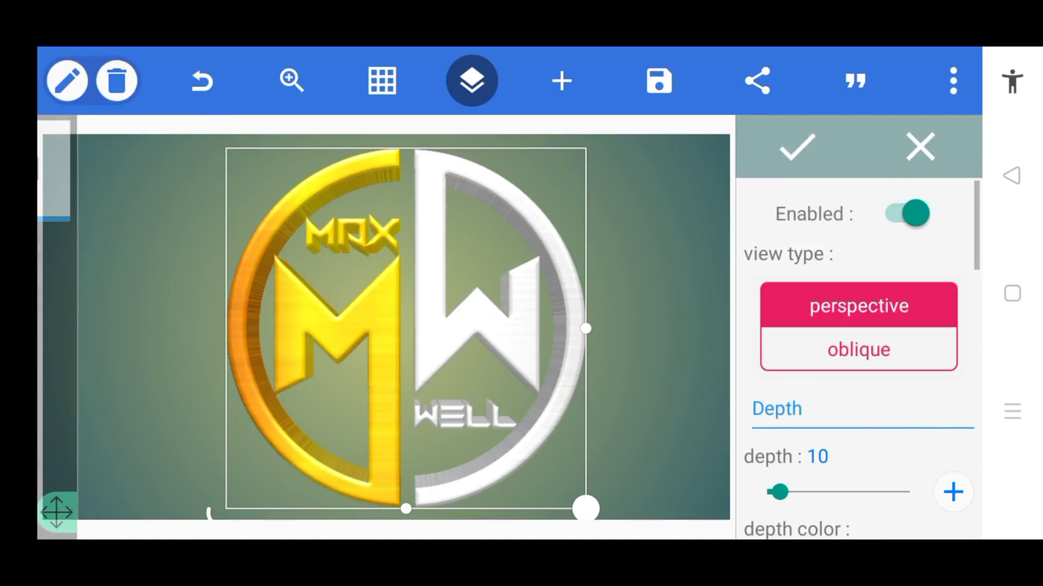
scroll("down", 3)
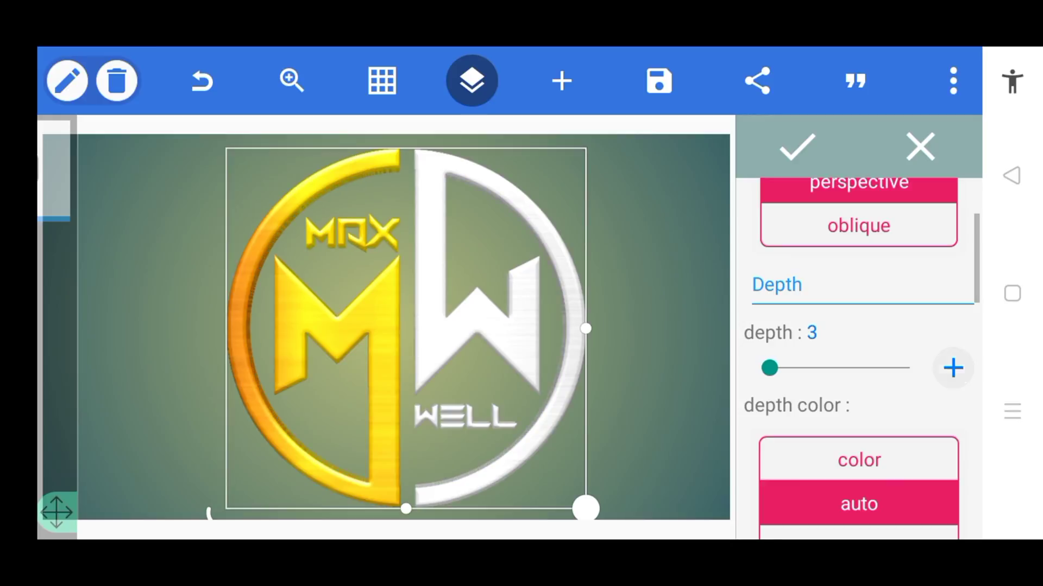
left_click(952, 368)
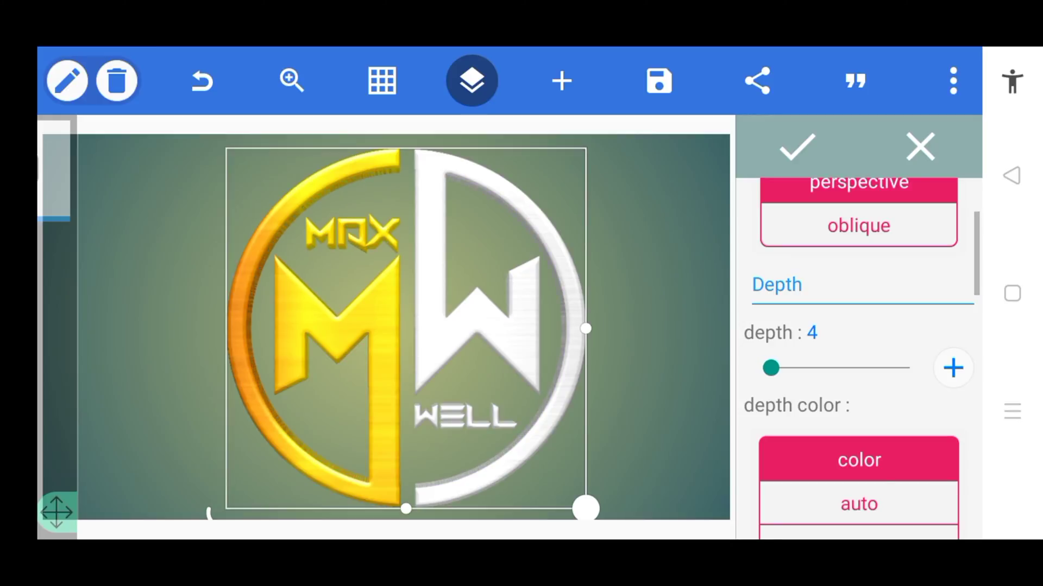
scroll("down", 3)
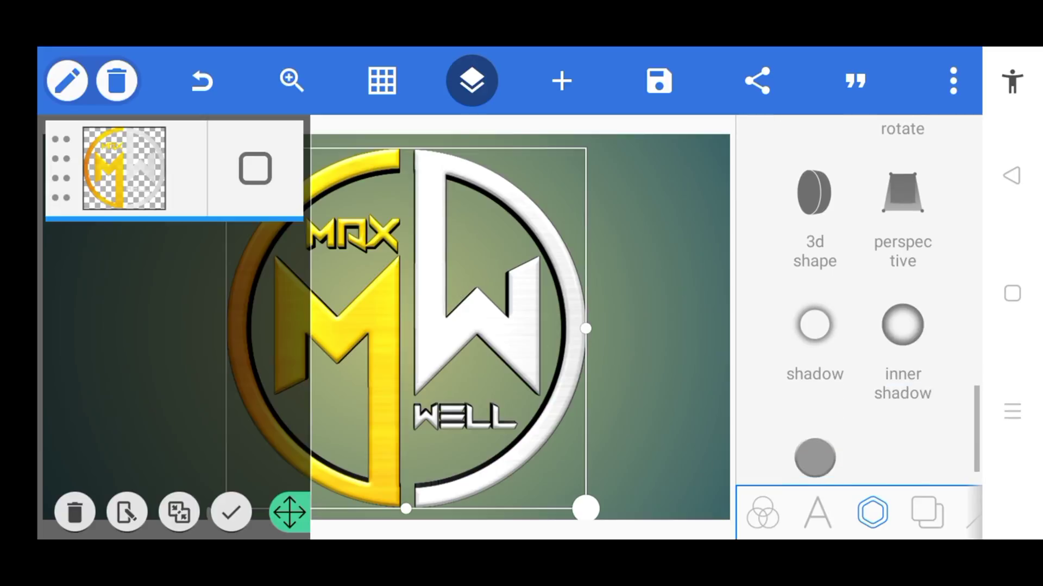
Add a white-yellow glow shadow with blur radius 21 around the logo
left_click(813, 326)
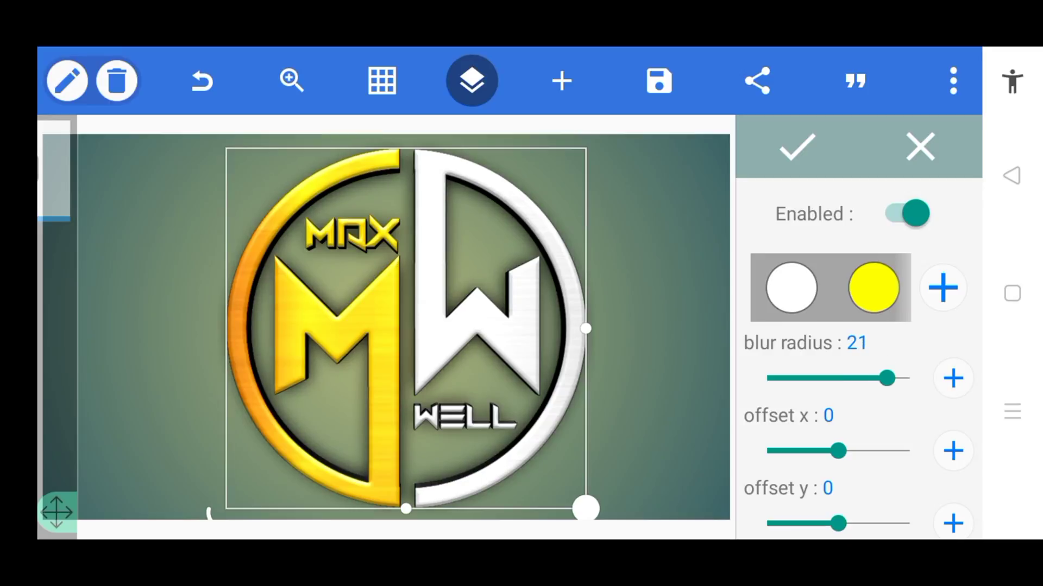
left_click(952, 81)
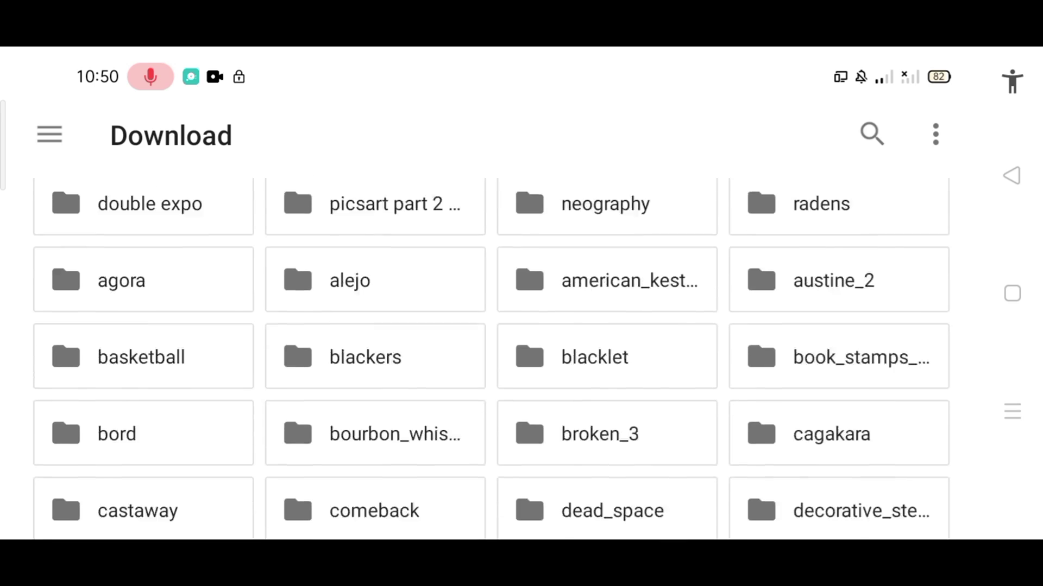
Set the cropped dark grey fabric image from Download as the background
scroll("down", 3)
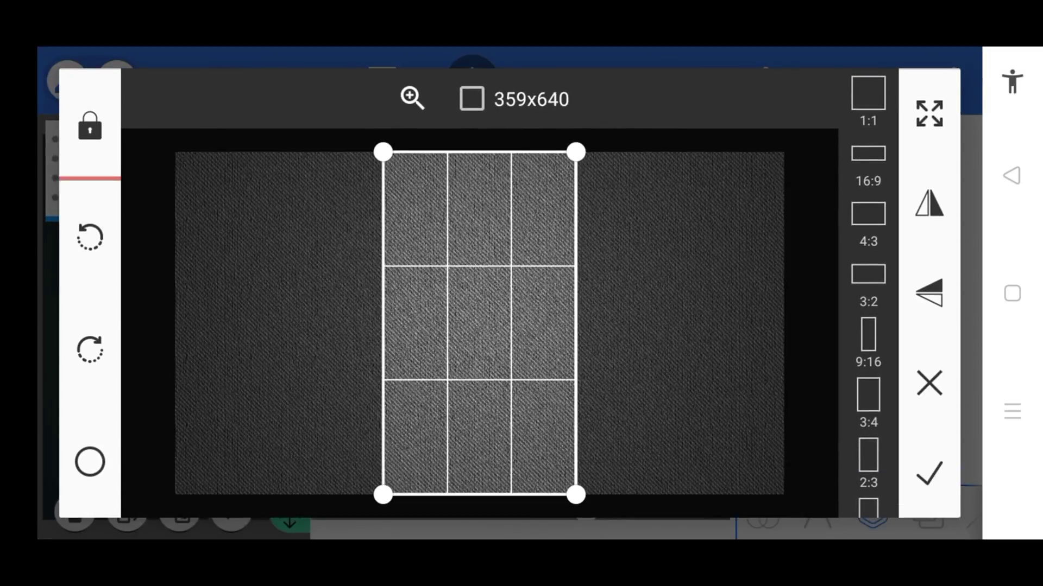
left_click(928, 473)
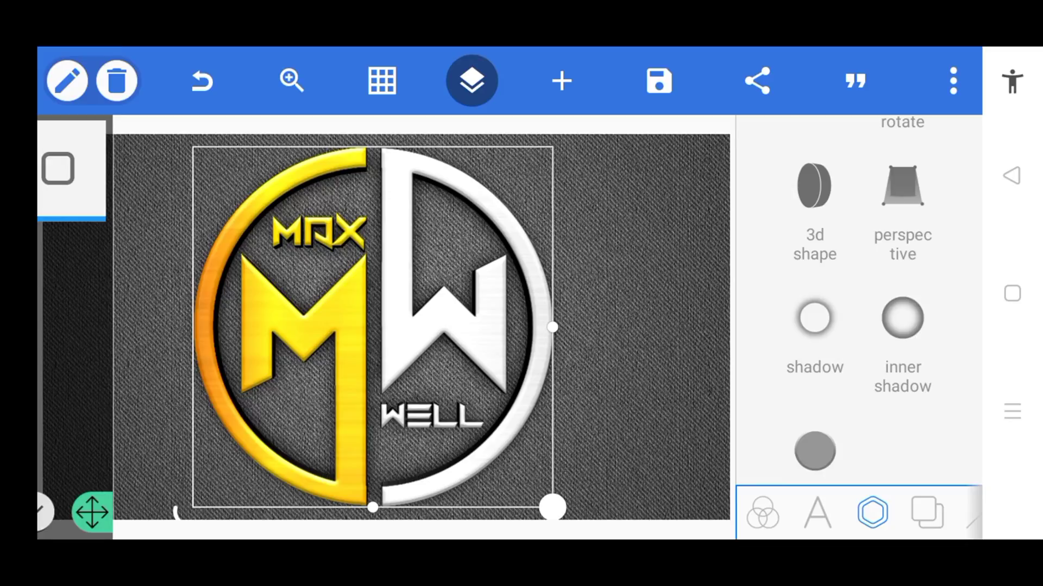
Export the design as a 2120 by 1193 JPG image to the gallery
left_click(658, 80)
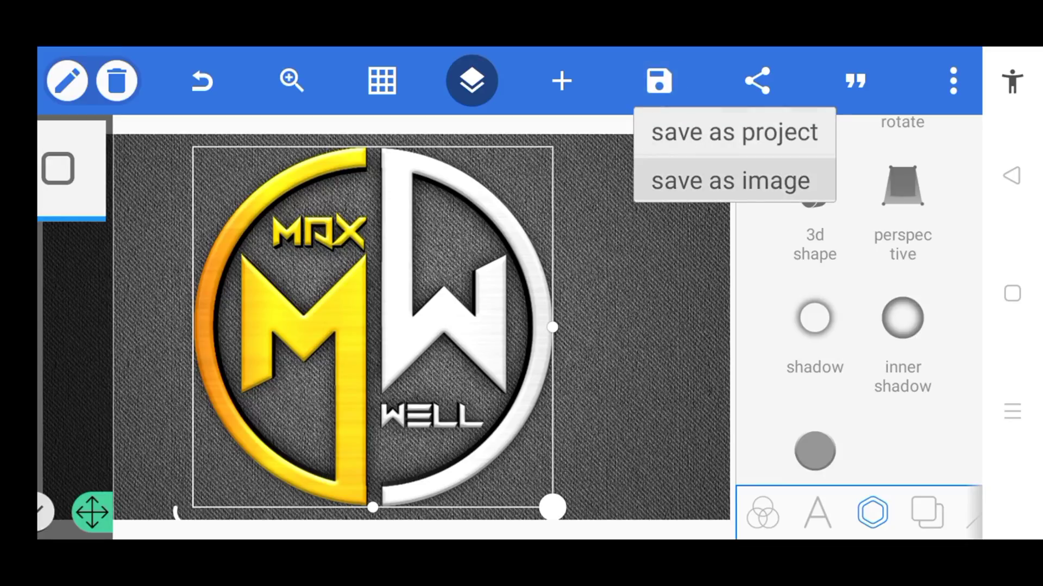
left_click(730, 180)
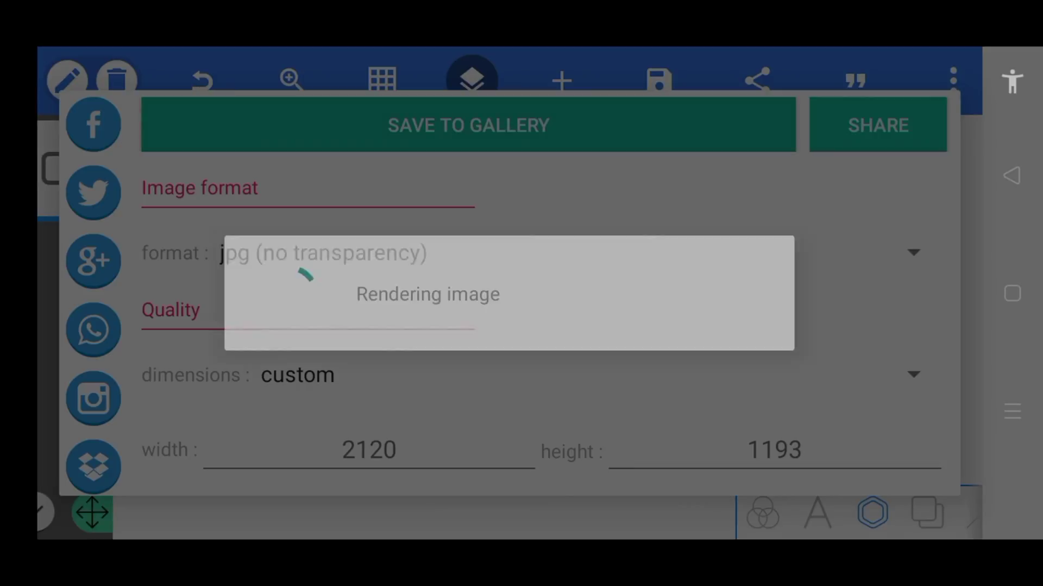